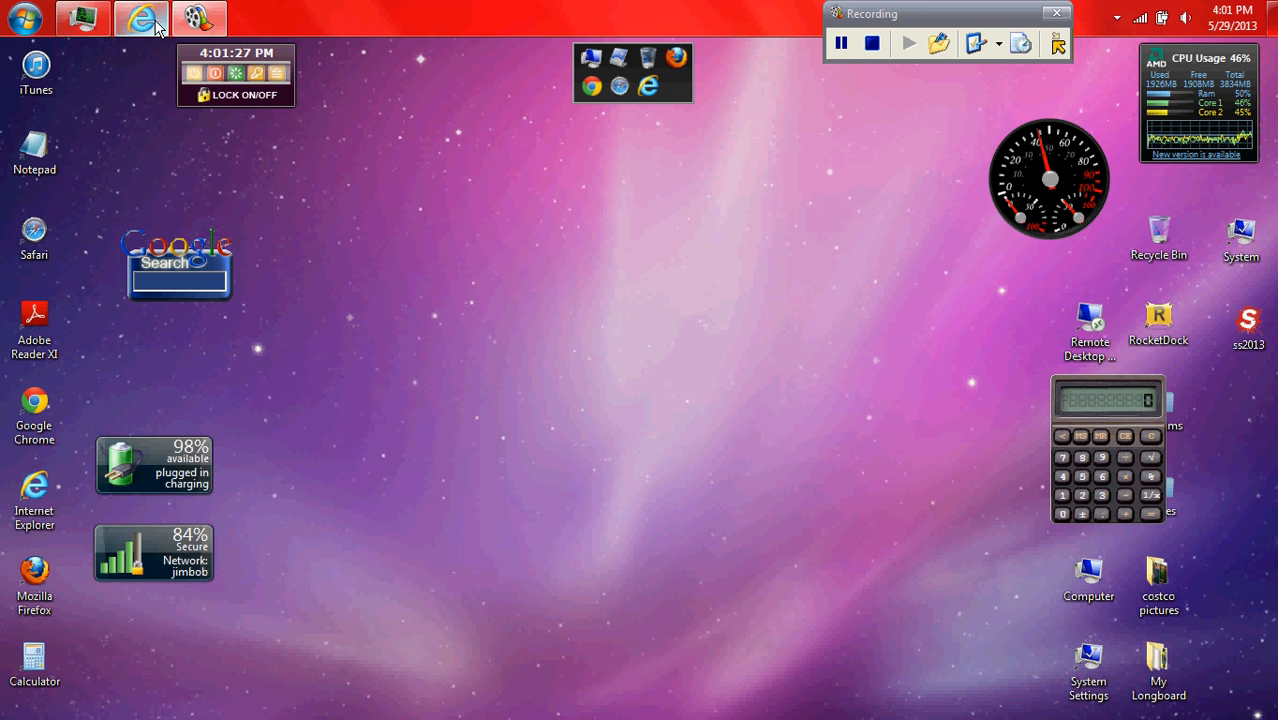
Minimize the casiocalc.org browser window and the FA-124 window off the desktop.
click(142, 18)
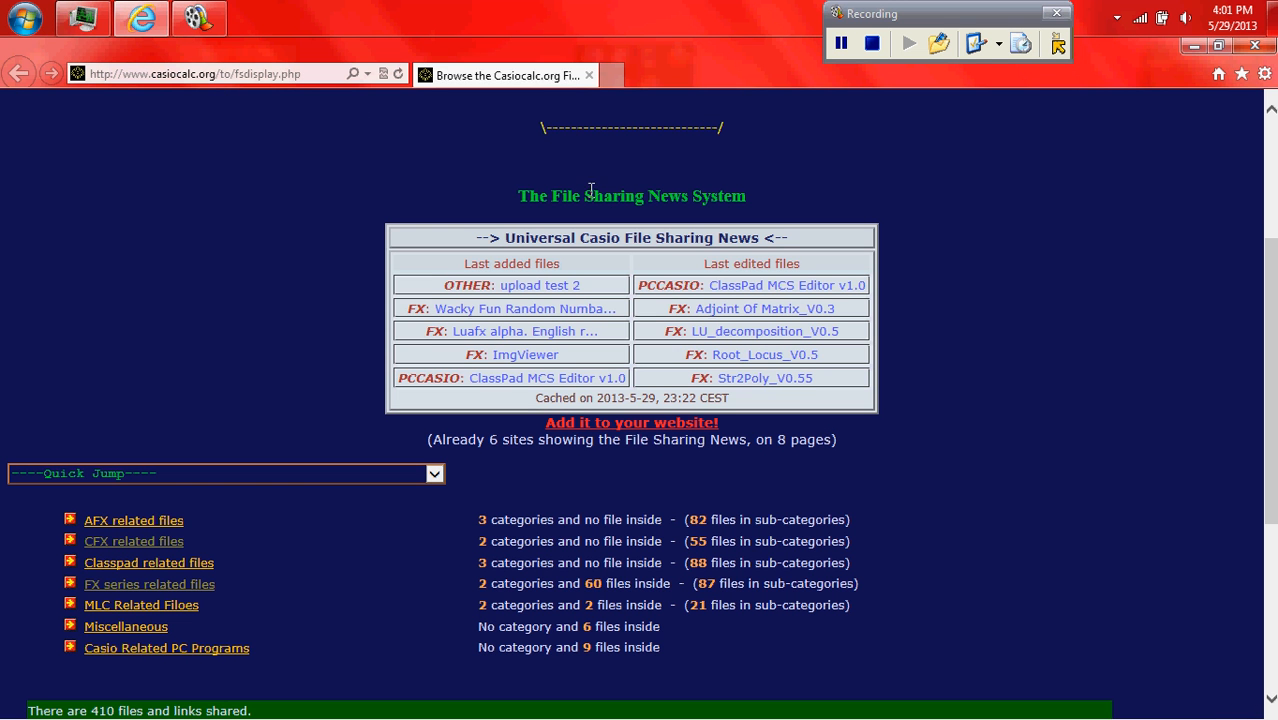
mouse_move(1270, 364)
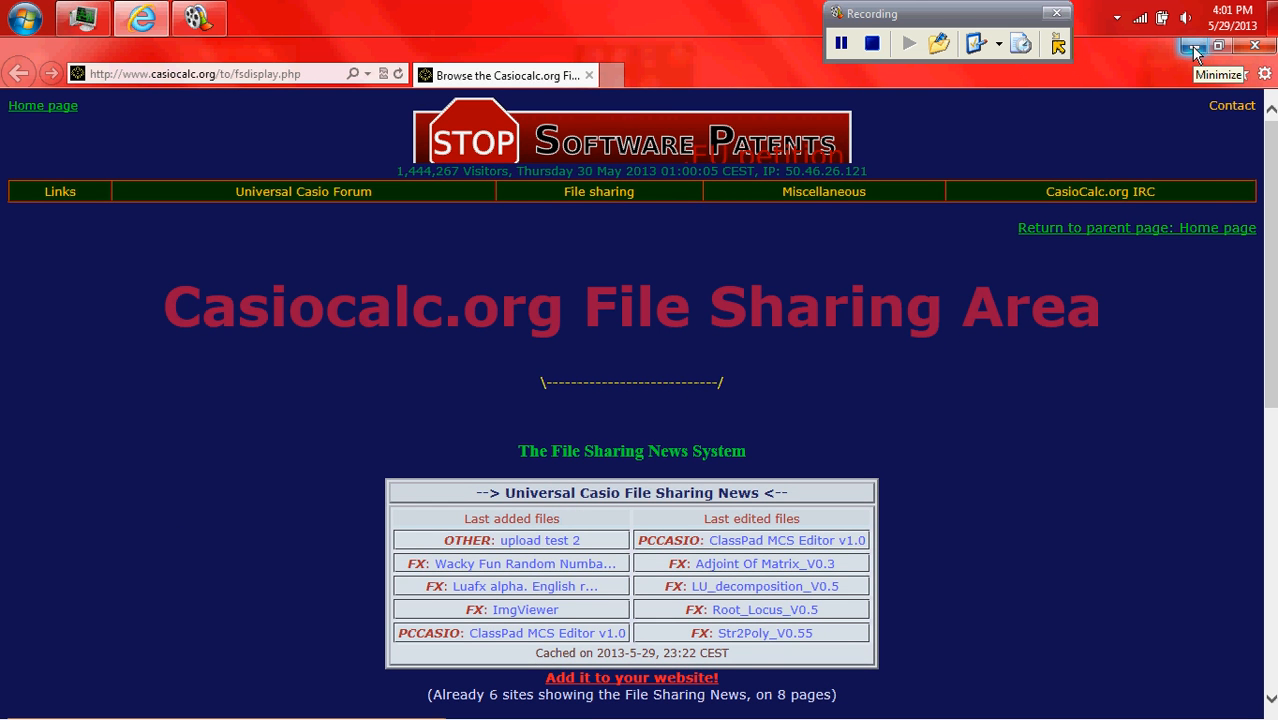
click(1192, 46)
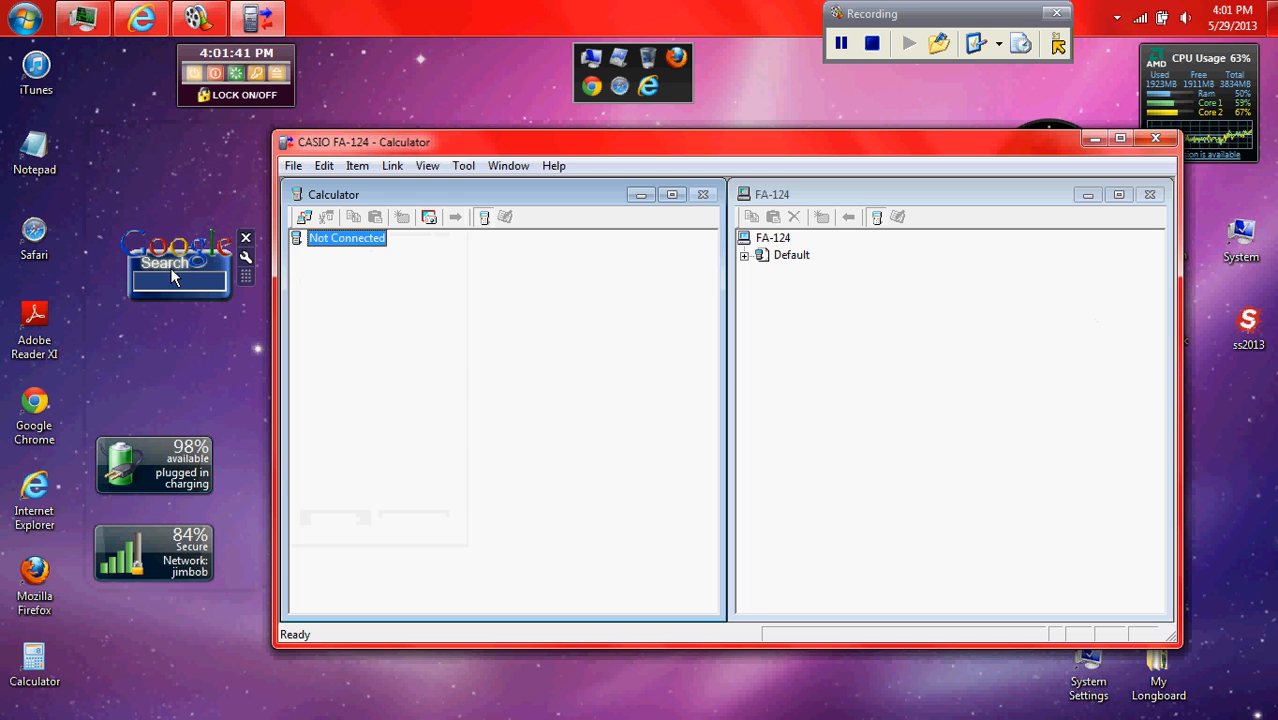
mouse_move(1042, 220)
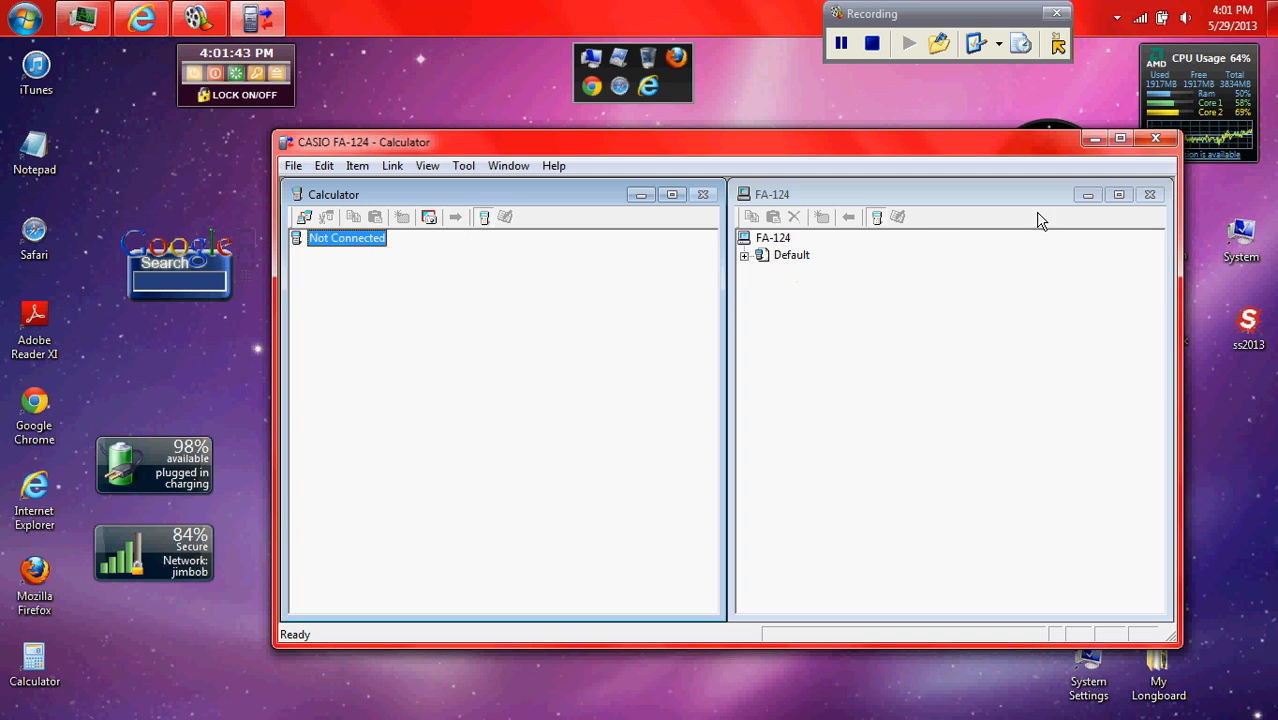
click(1156, 138)
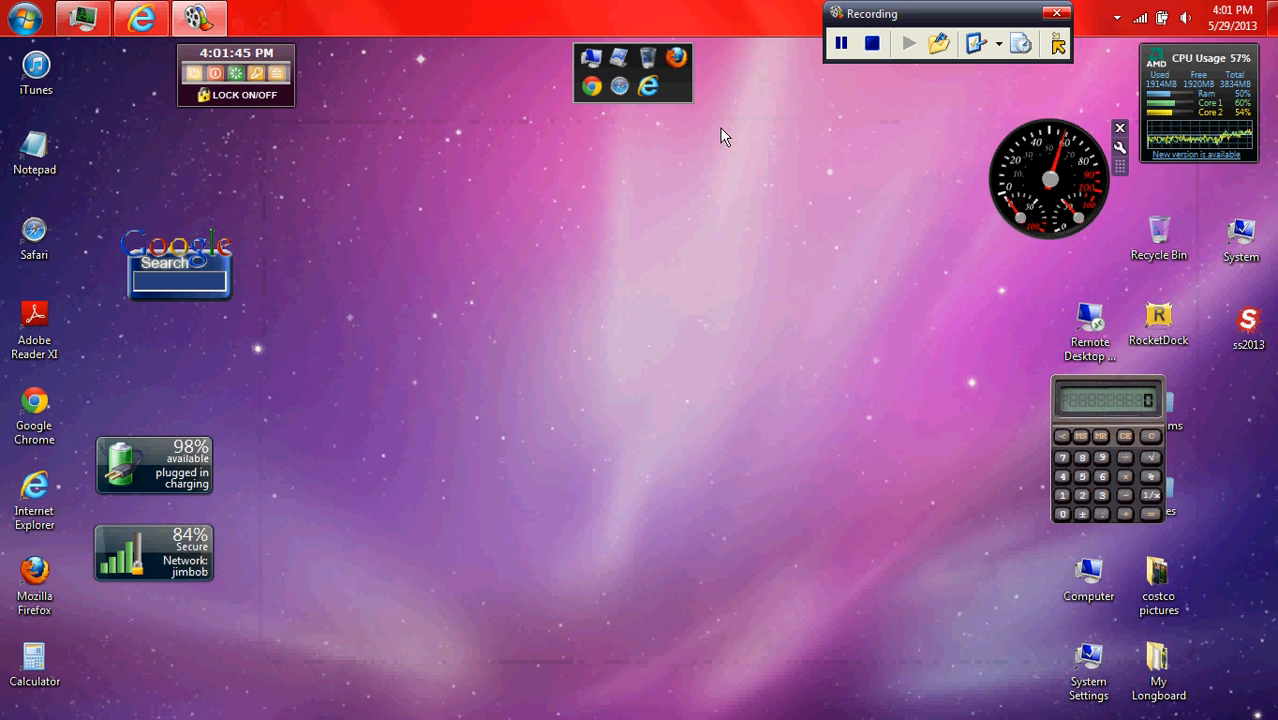
mouse_move(570, 226)
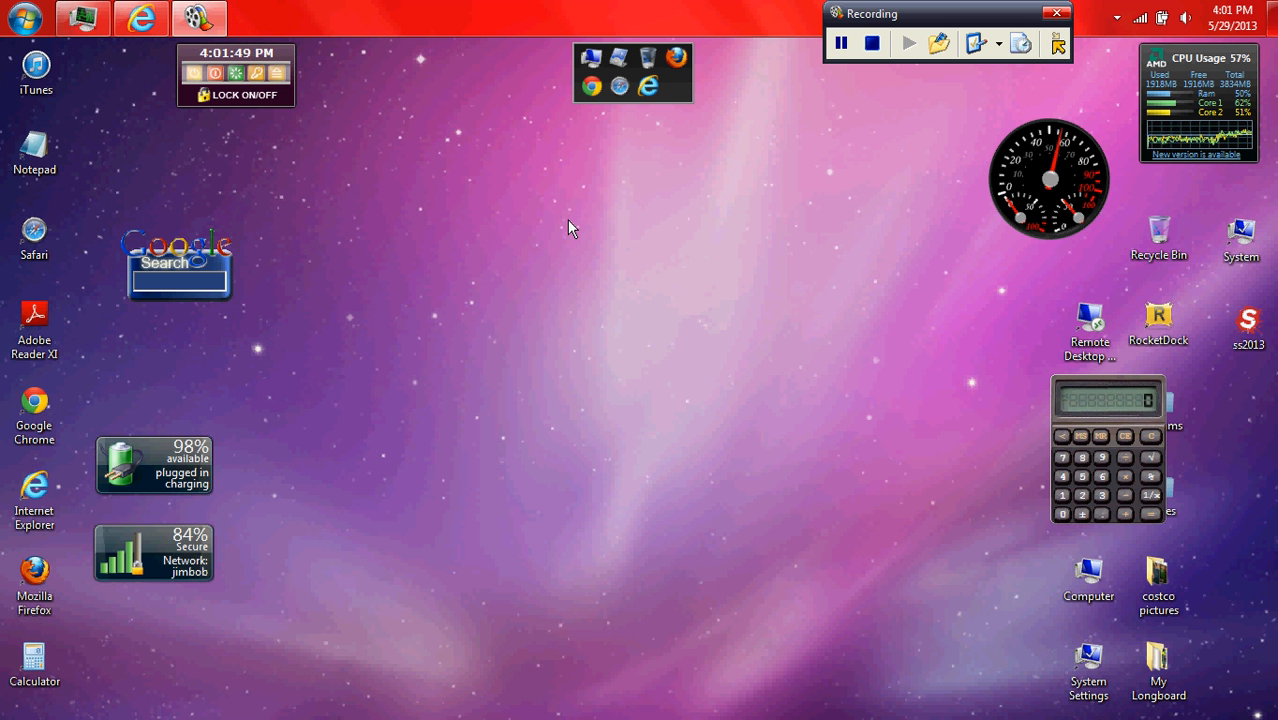
mouse_move(544, 260)
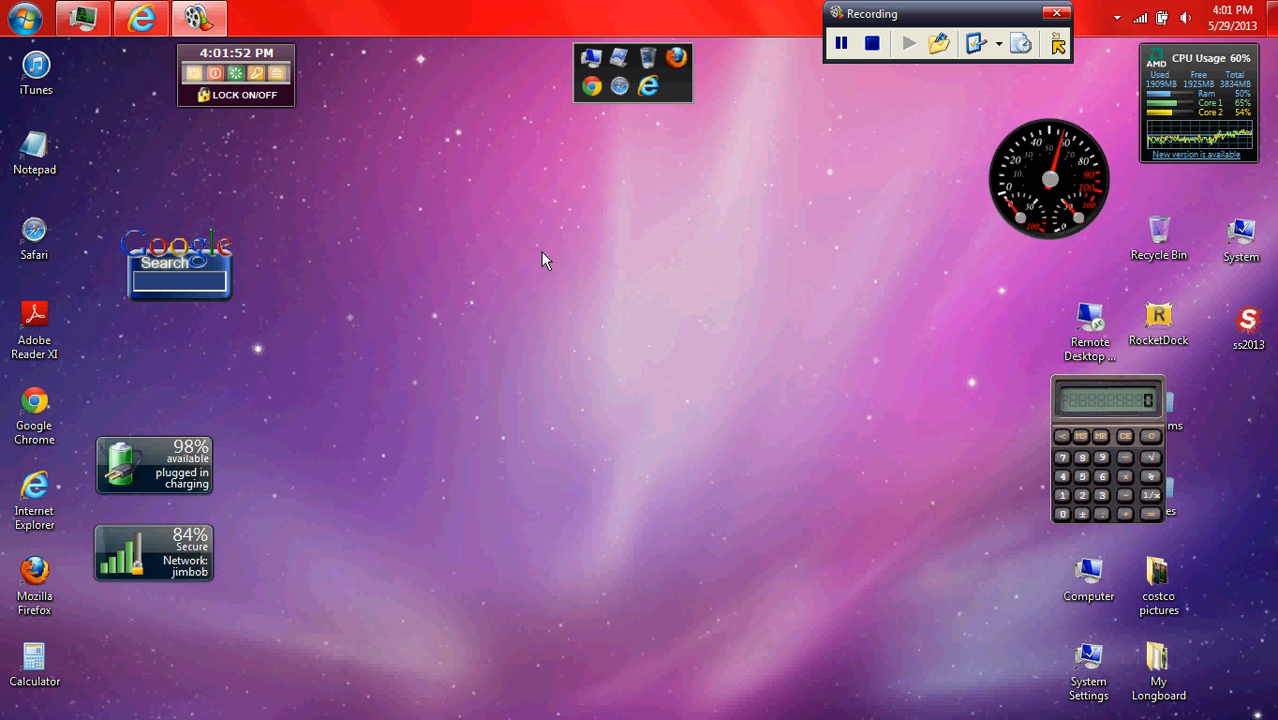
mouse_move(454, 130)
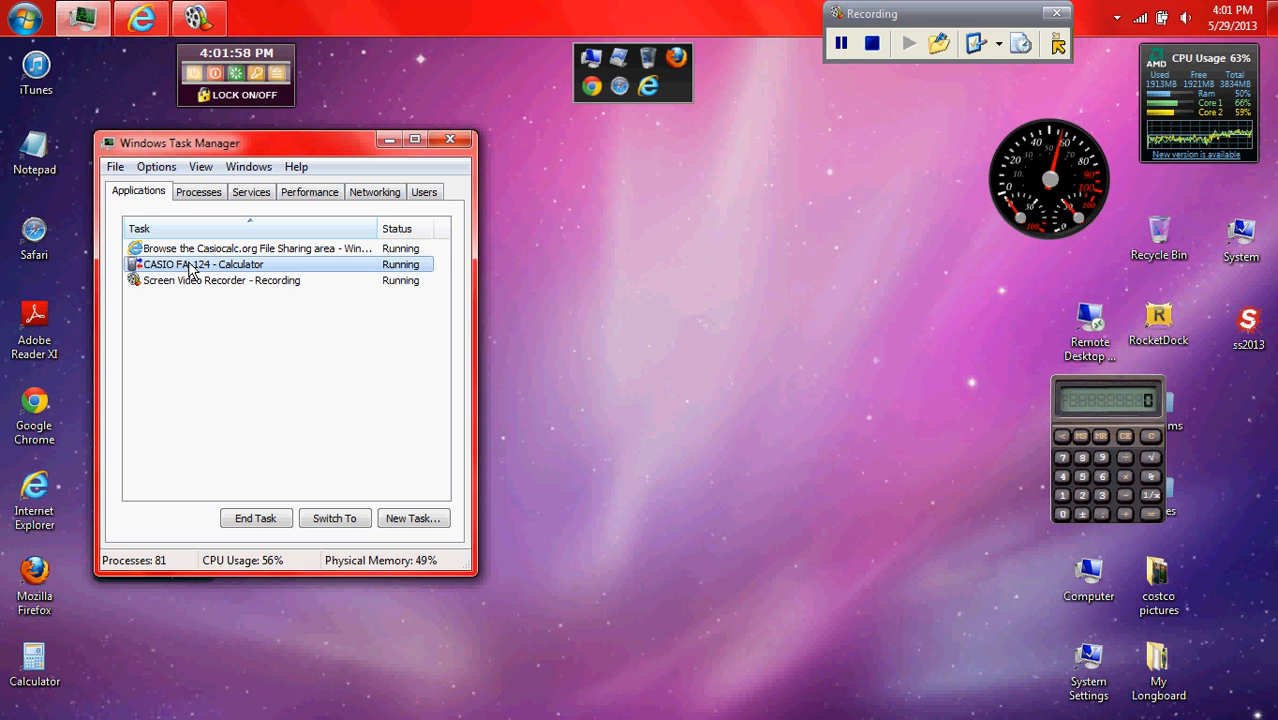
Switch back to FA-124 and try the Calculator pane's connect icon; it stays Not Connected.
click(334, 518)
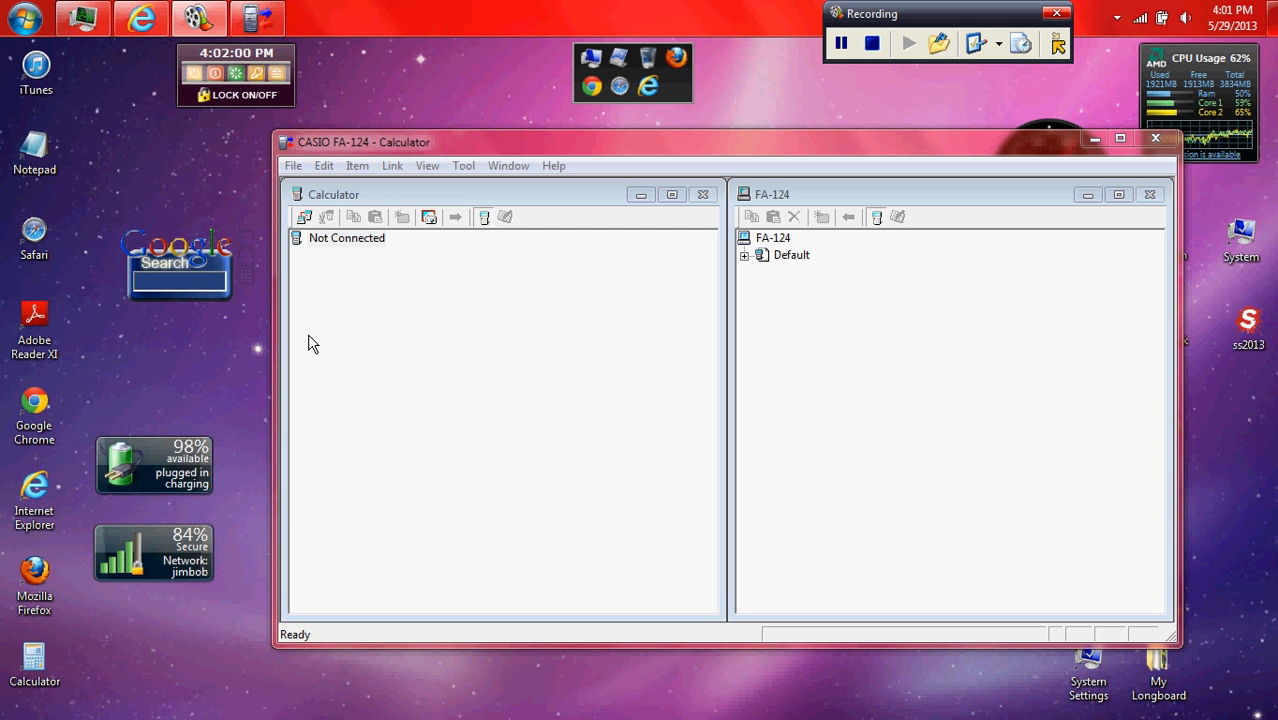
mouse_move(384, 362)
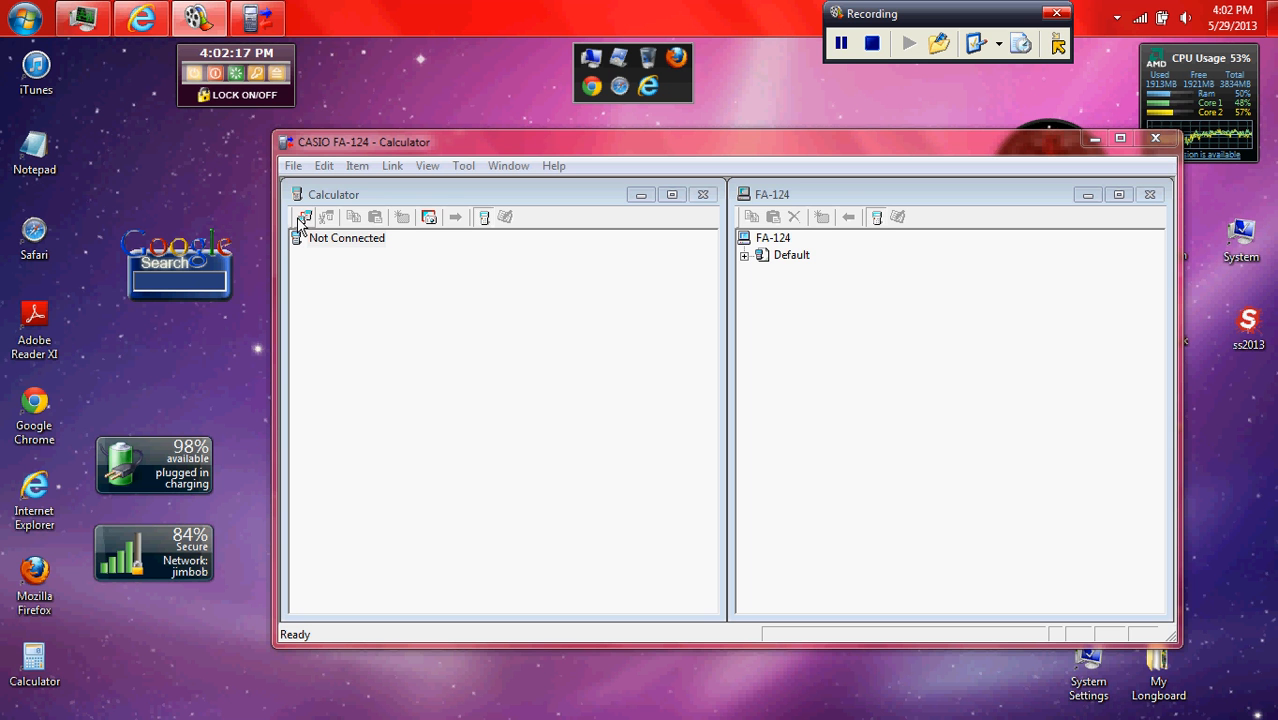
click(346, 238)
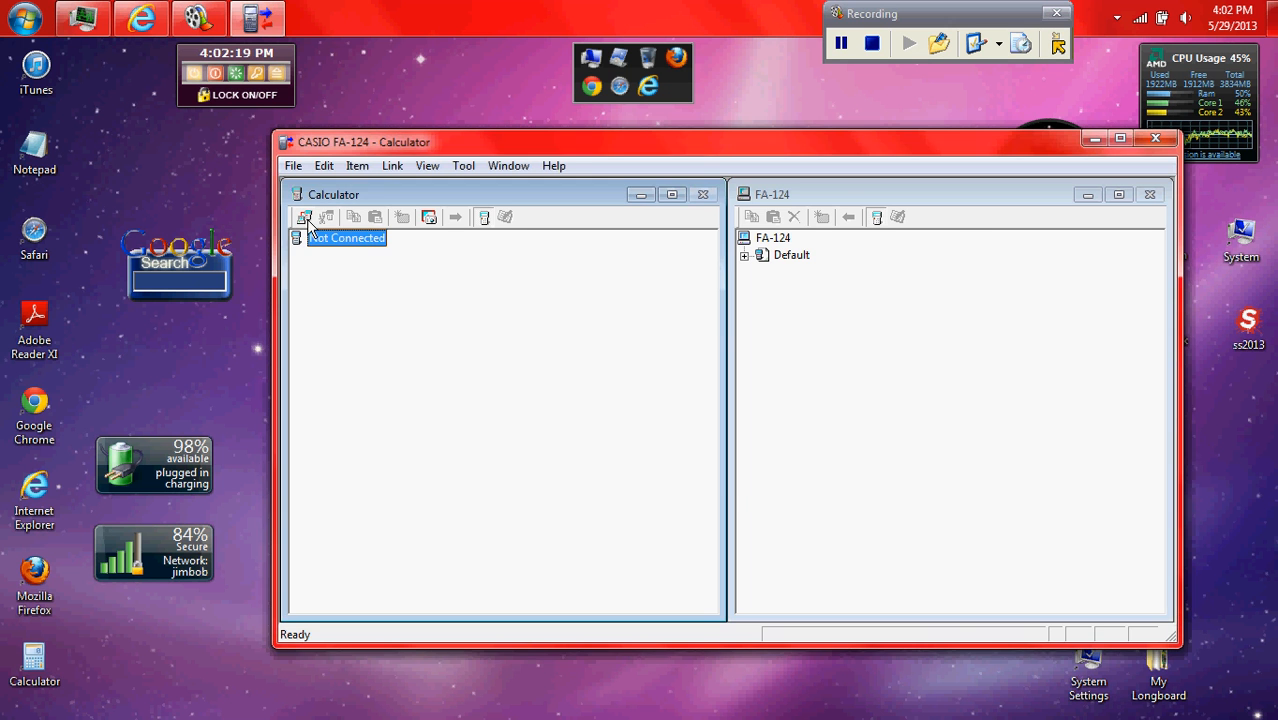
click(326, 216)
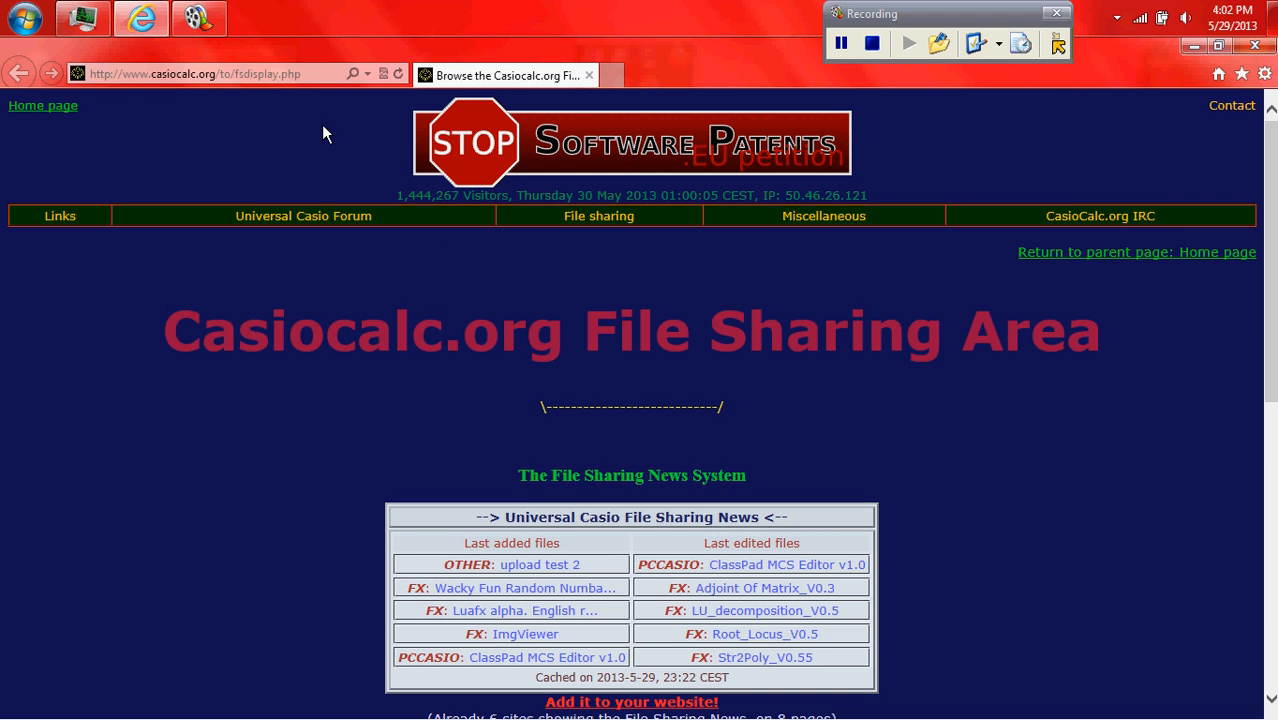
mouse_move(620, 256)
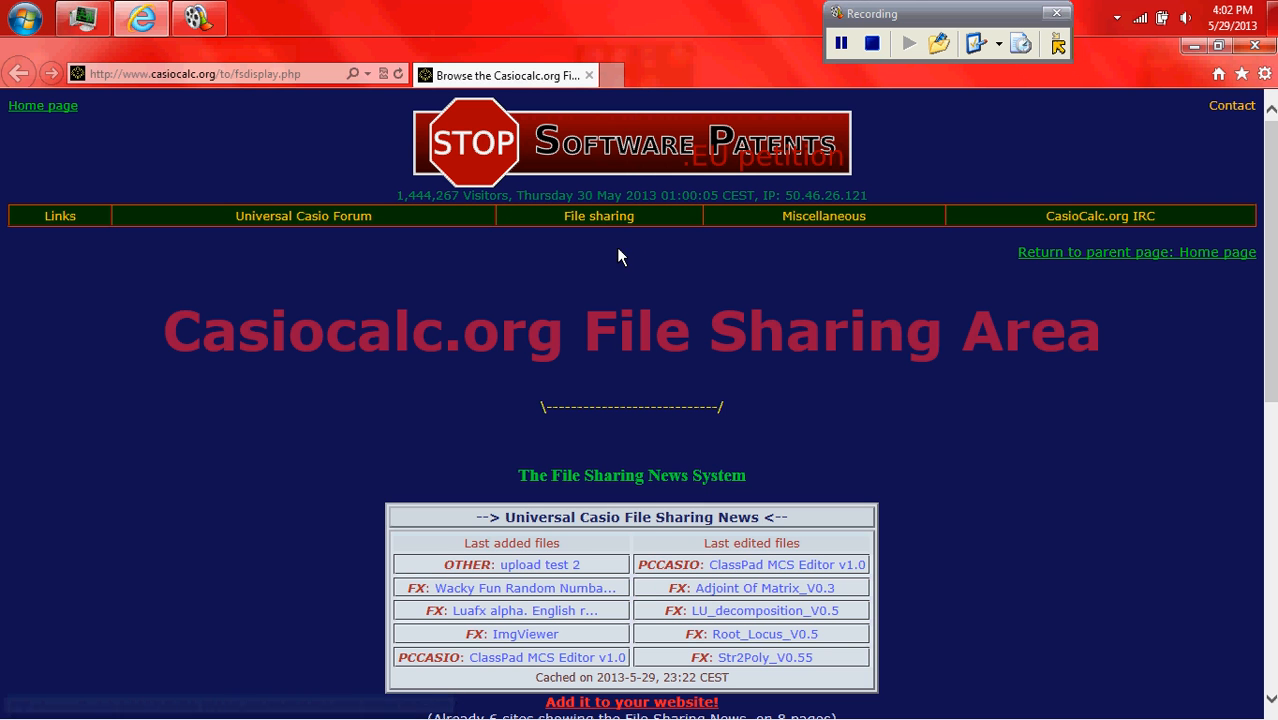
Navigate into the CFX related files category and then Games for CFX.
scroll(down, 3)
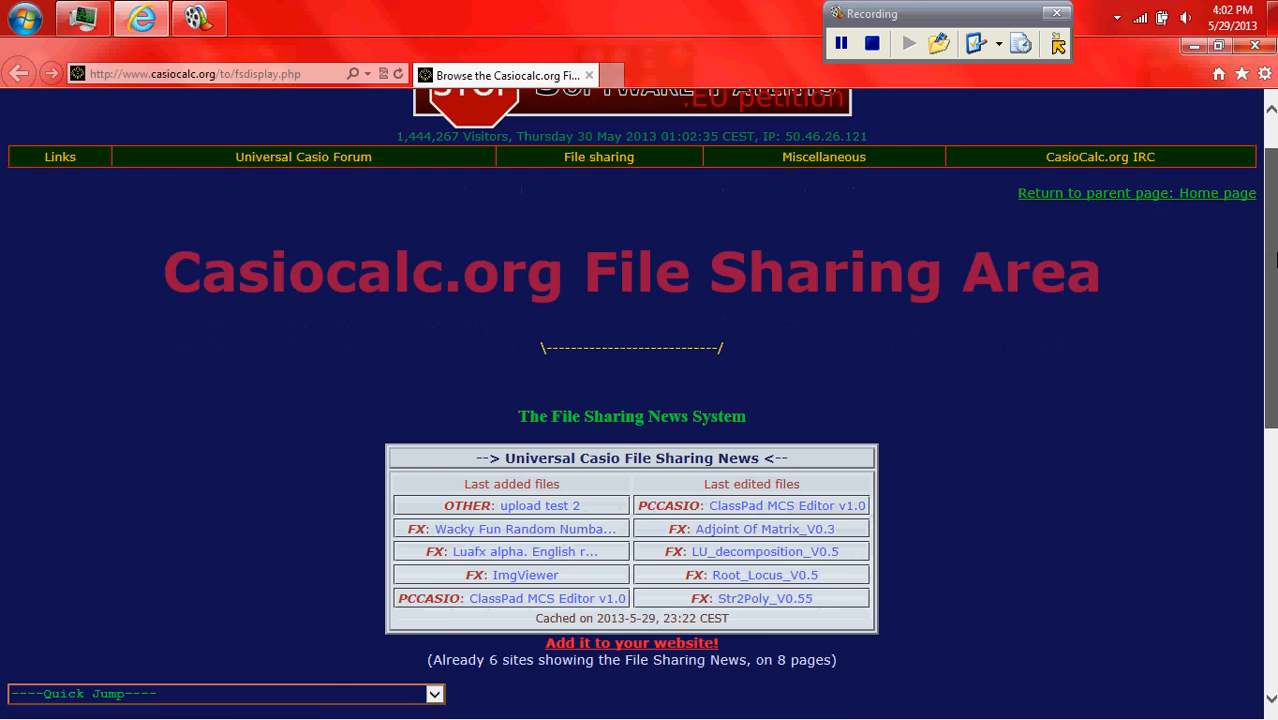
scroll(down, 3)
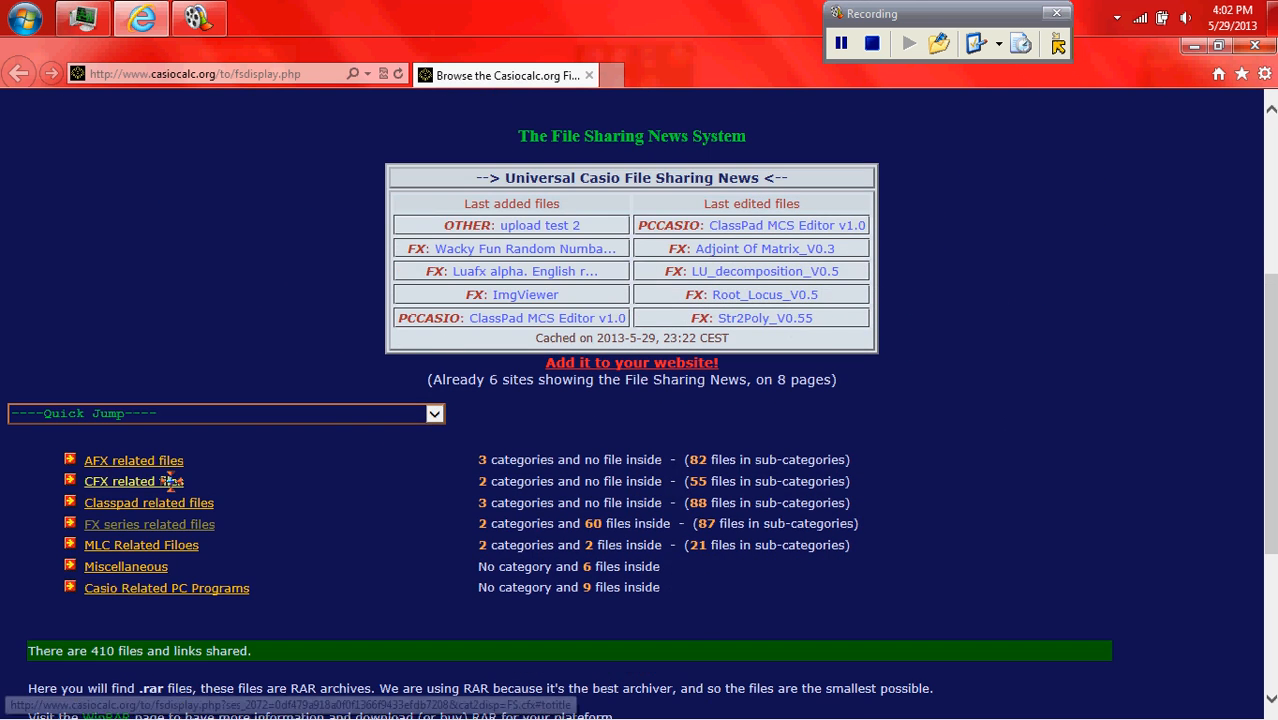
click(124, 480)
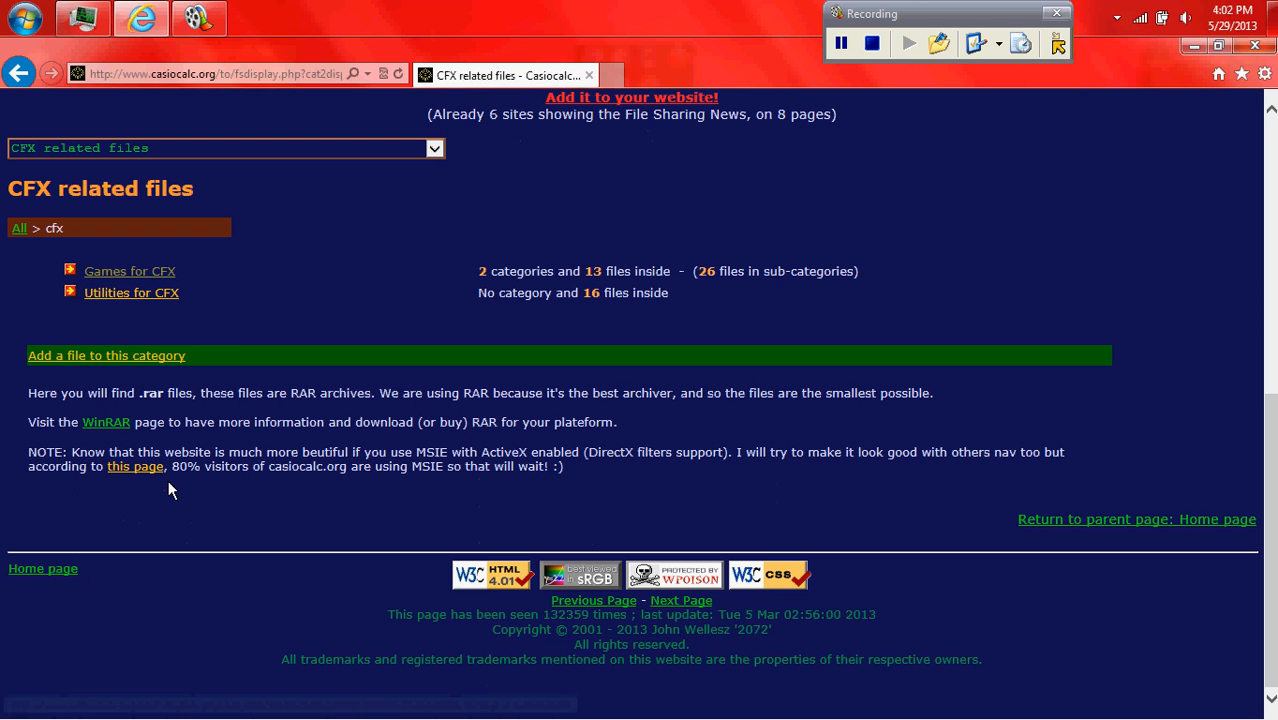
mouse_move(132, 292)
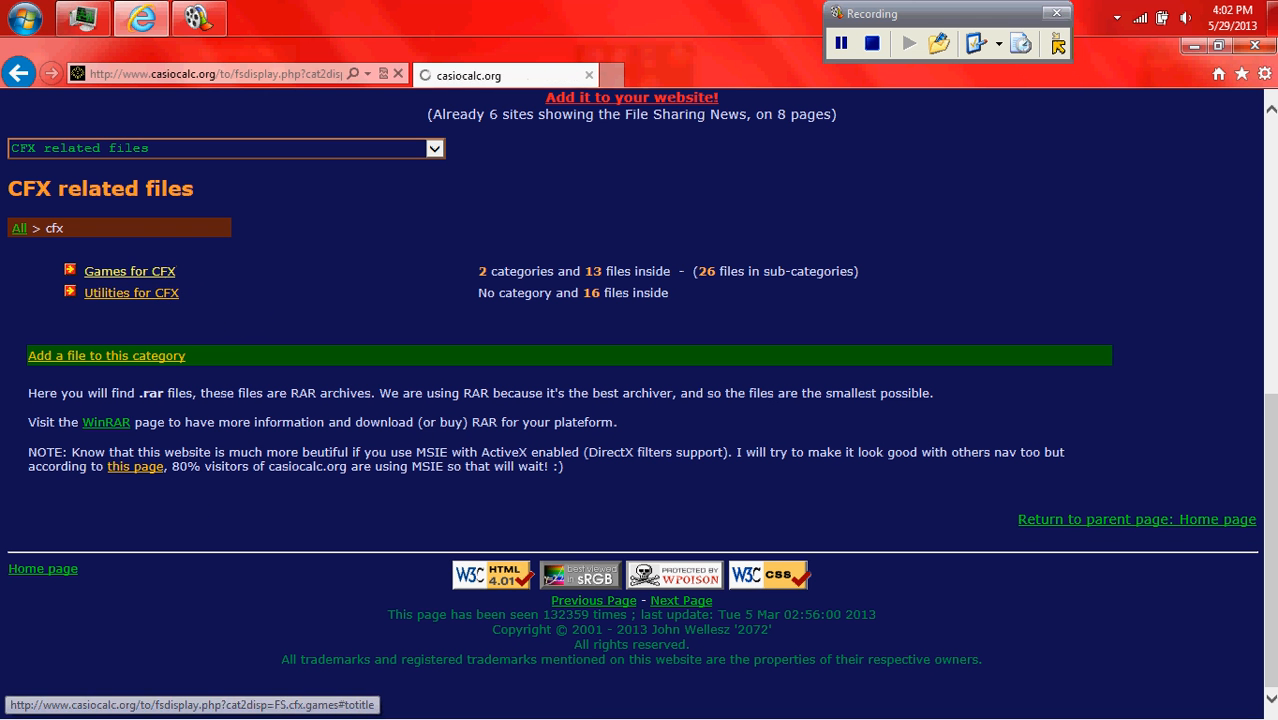
click(128, 272)
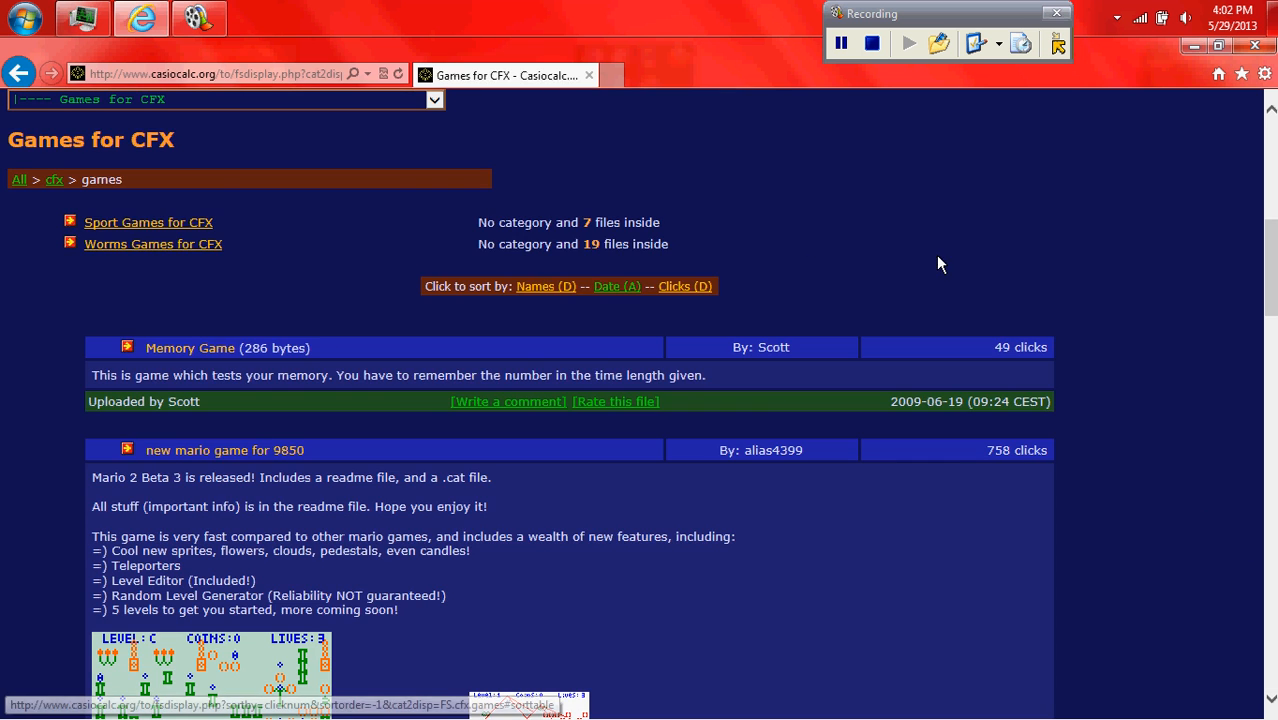
Find the 3d Maze v1.0 entry in the games list and start its download.
scroll(down, 3)
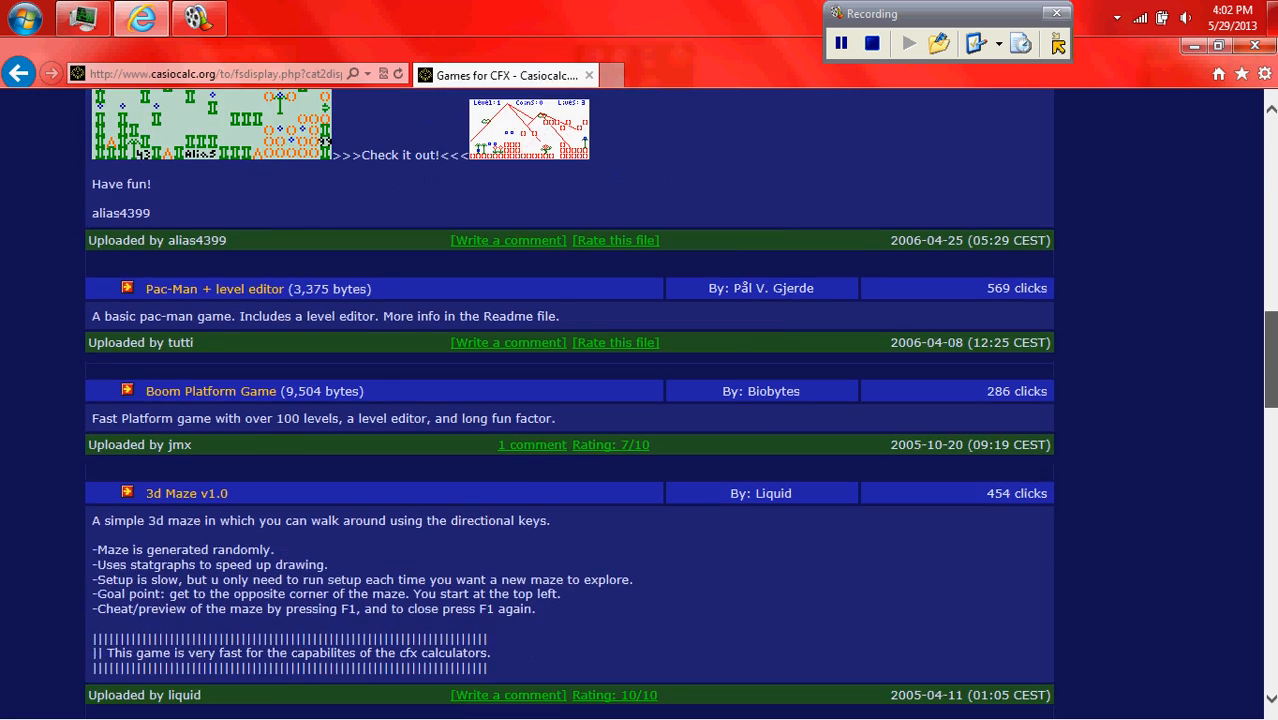
scroll(down, 3)
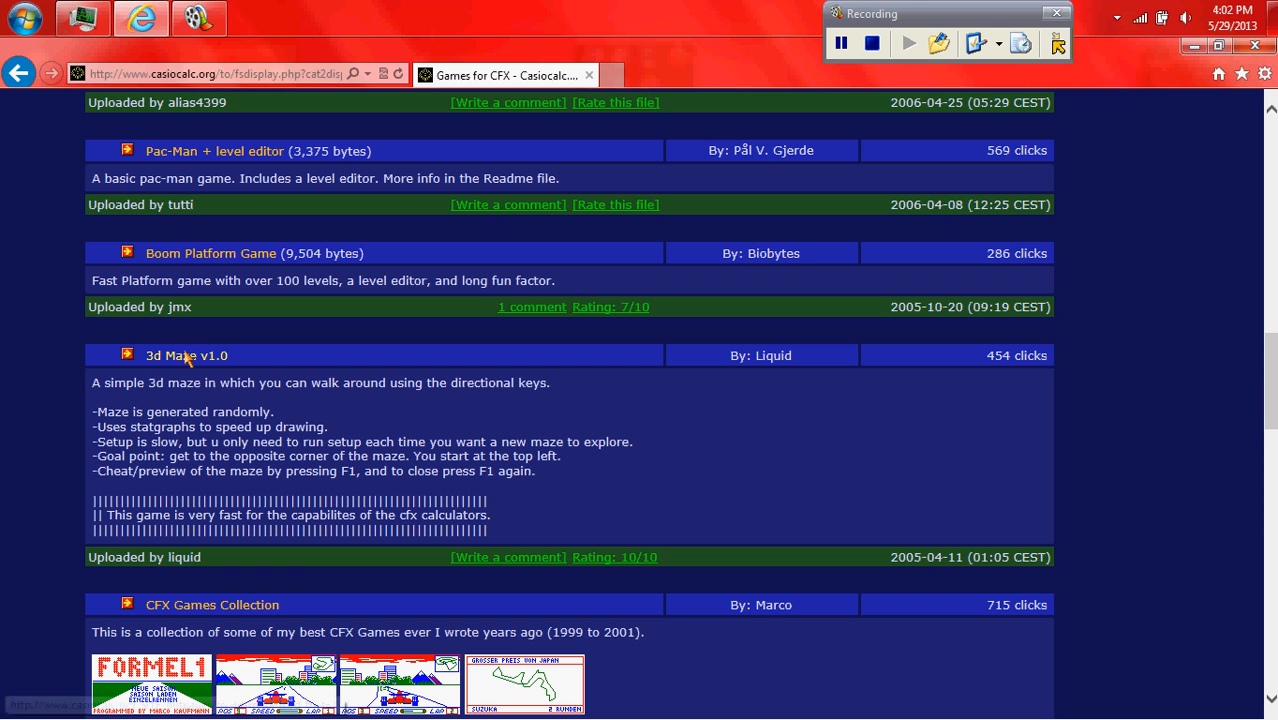
click(186, 356)
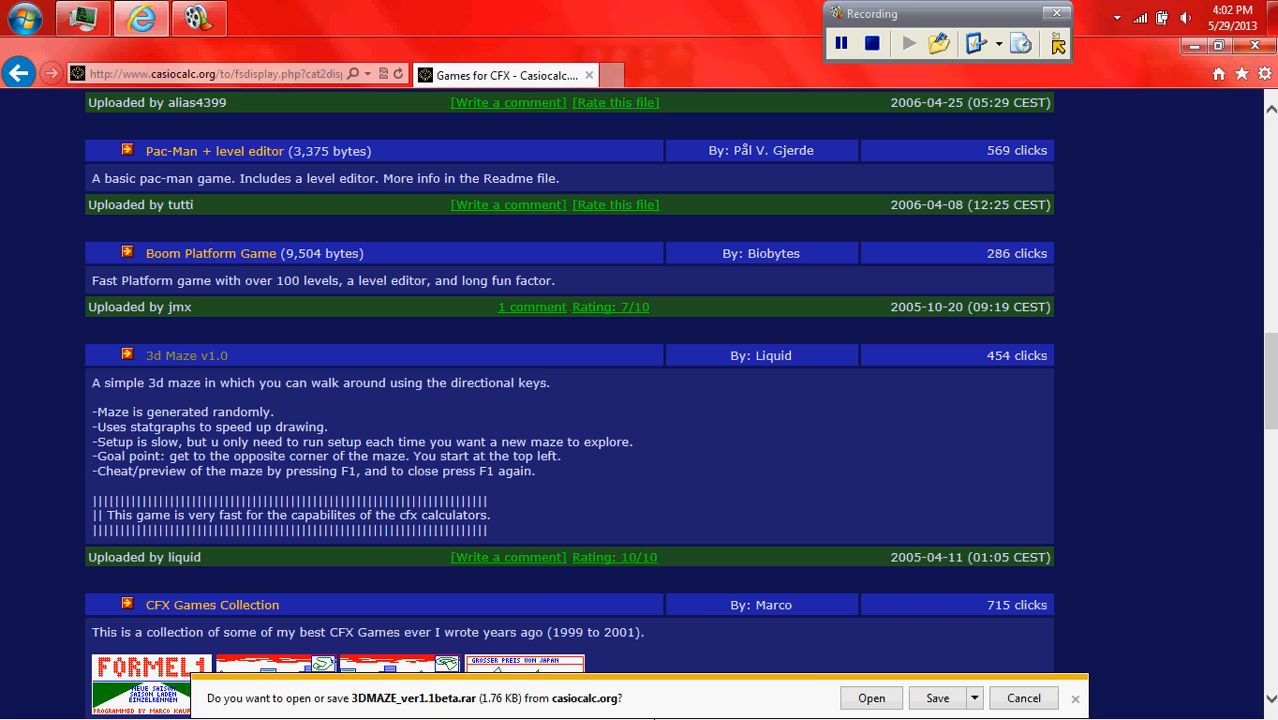
Save 3DMAZE_ver1.1beta.rar to the Desktop via Save as.
click(972, 696)
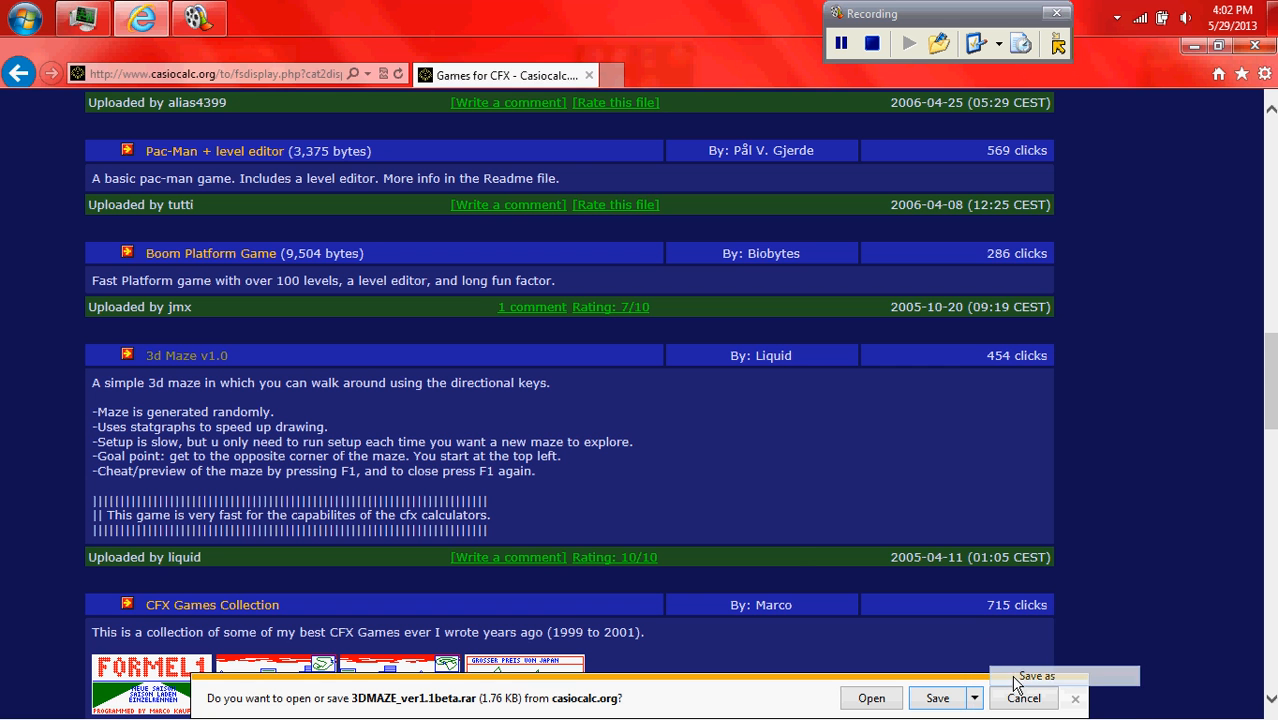
click(1038, 676)
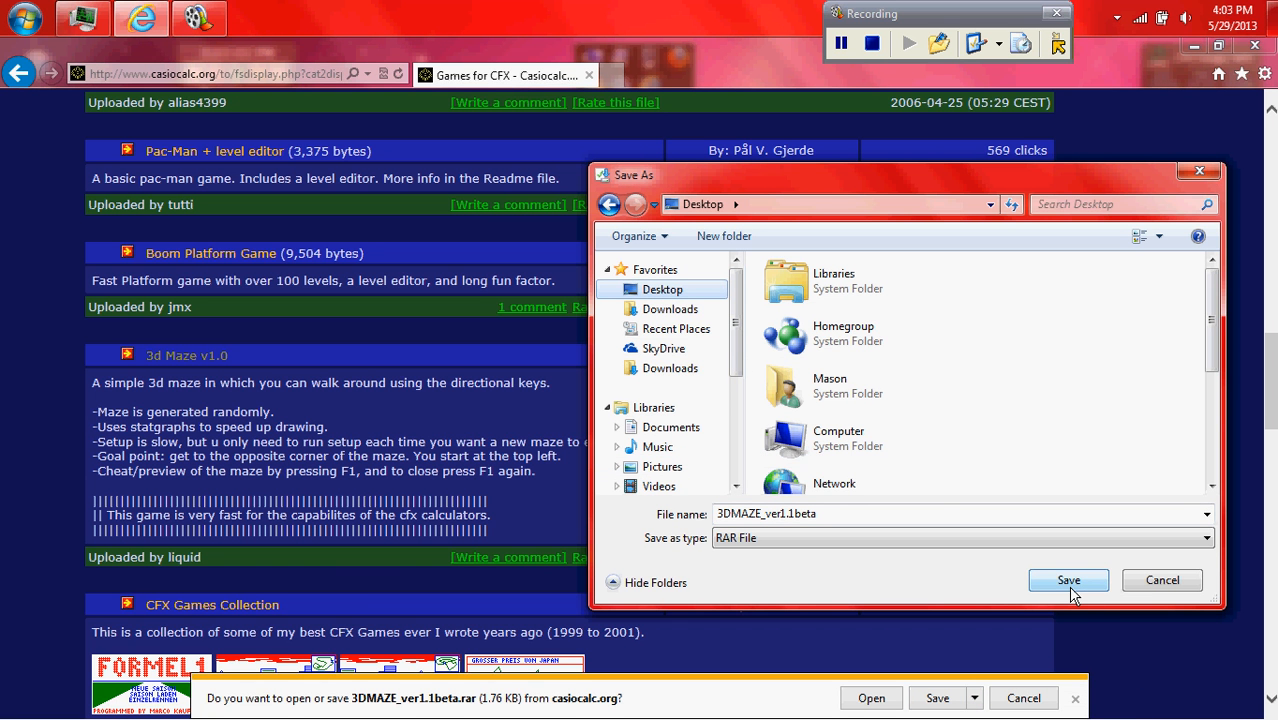
click(1068, 580)
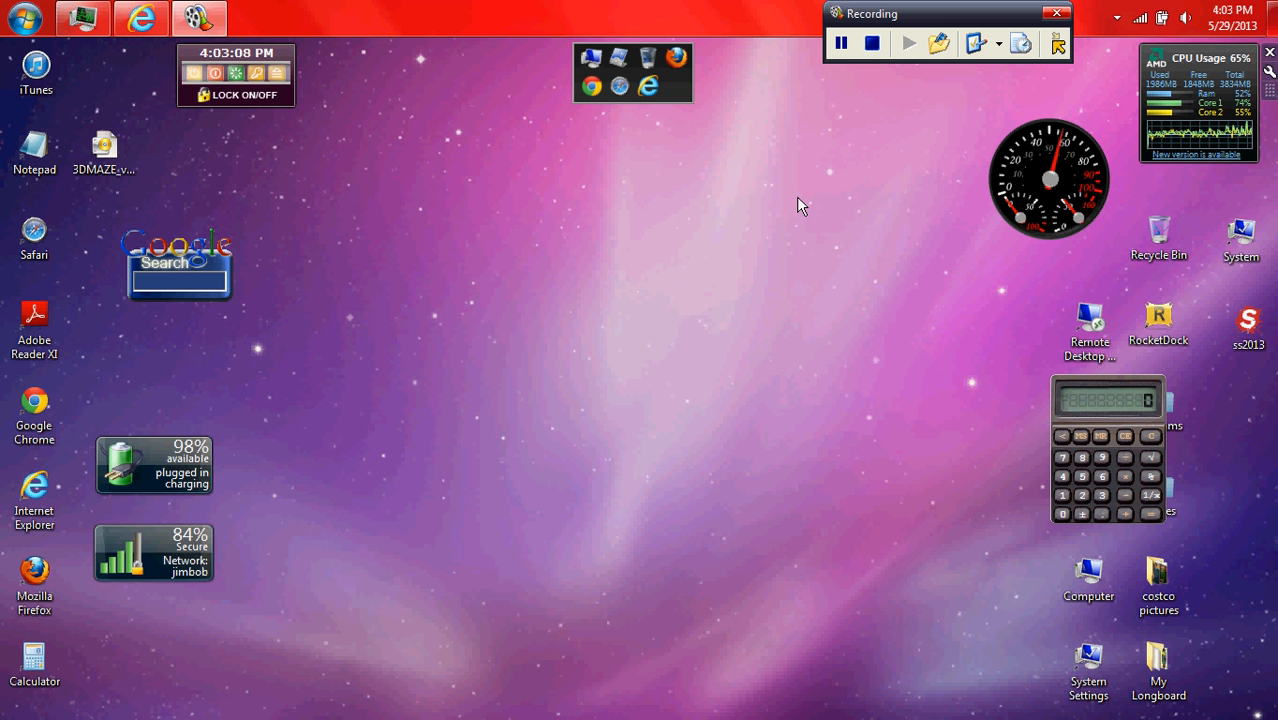
Open the downloaded archive in WinRAR and dismiss the license notice.
right_click(104, 144)
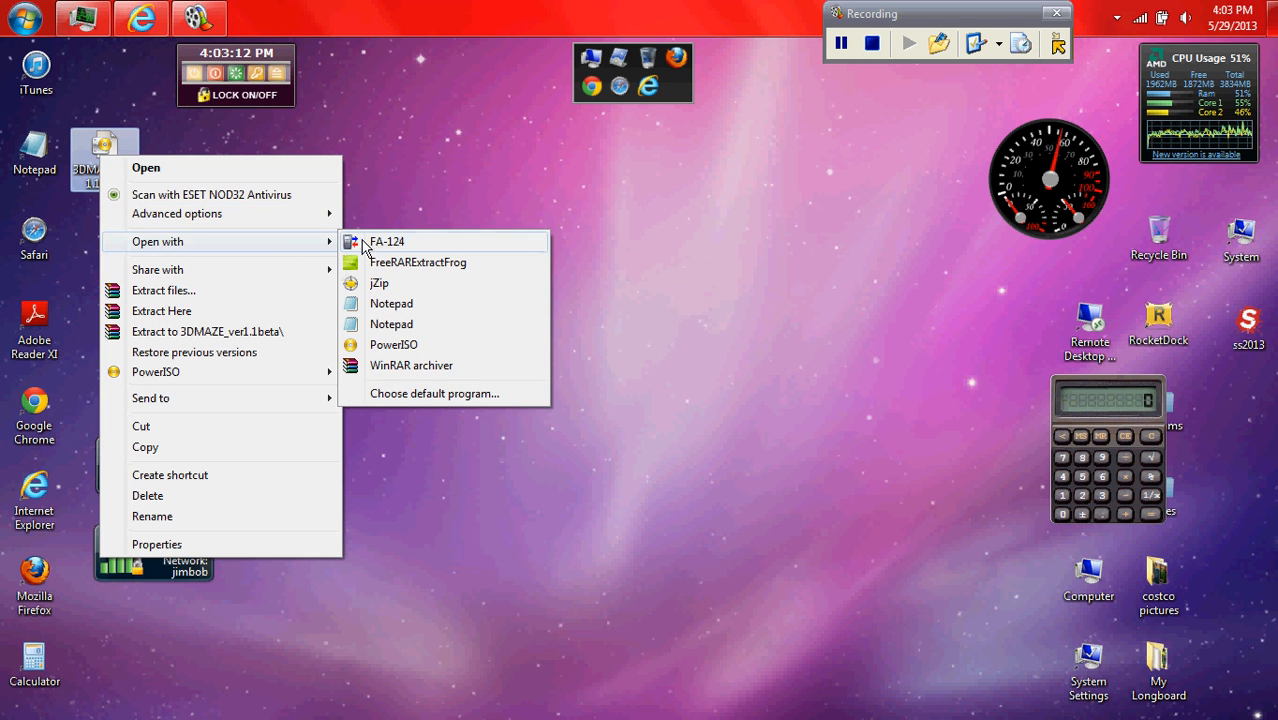
mouse_move(412, 364)
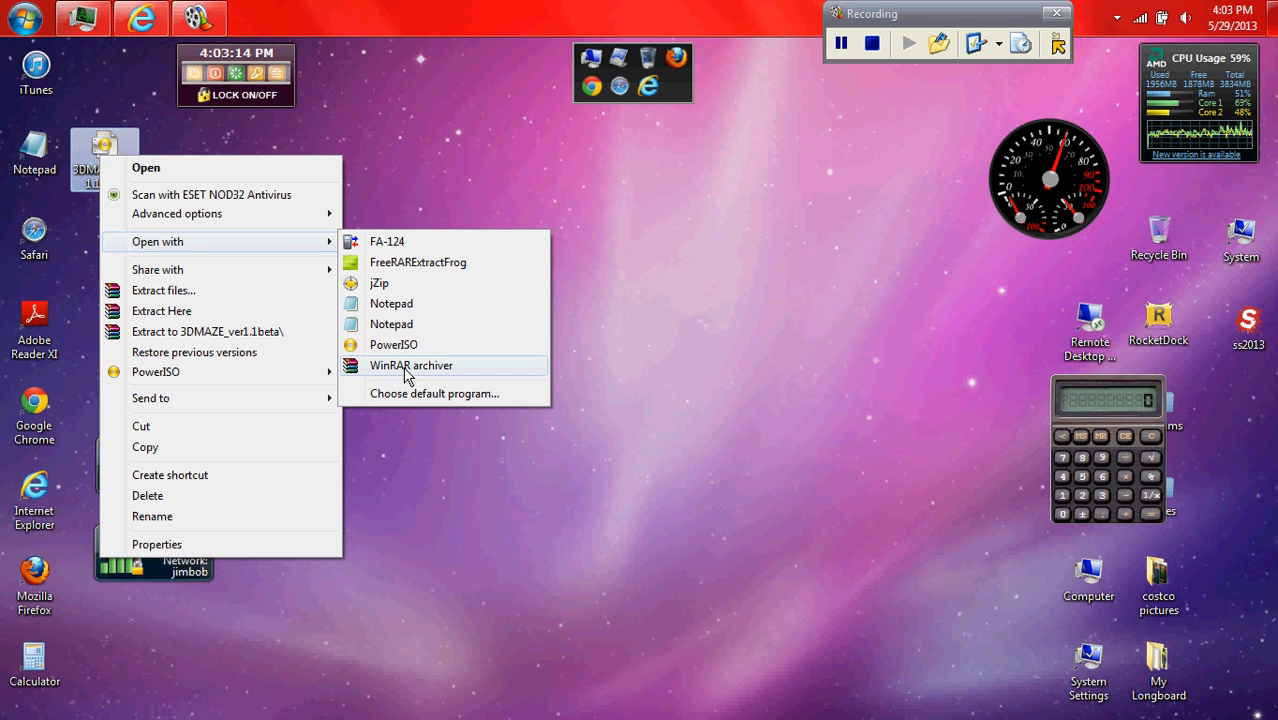
click(412, 364)
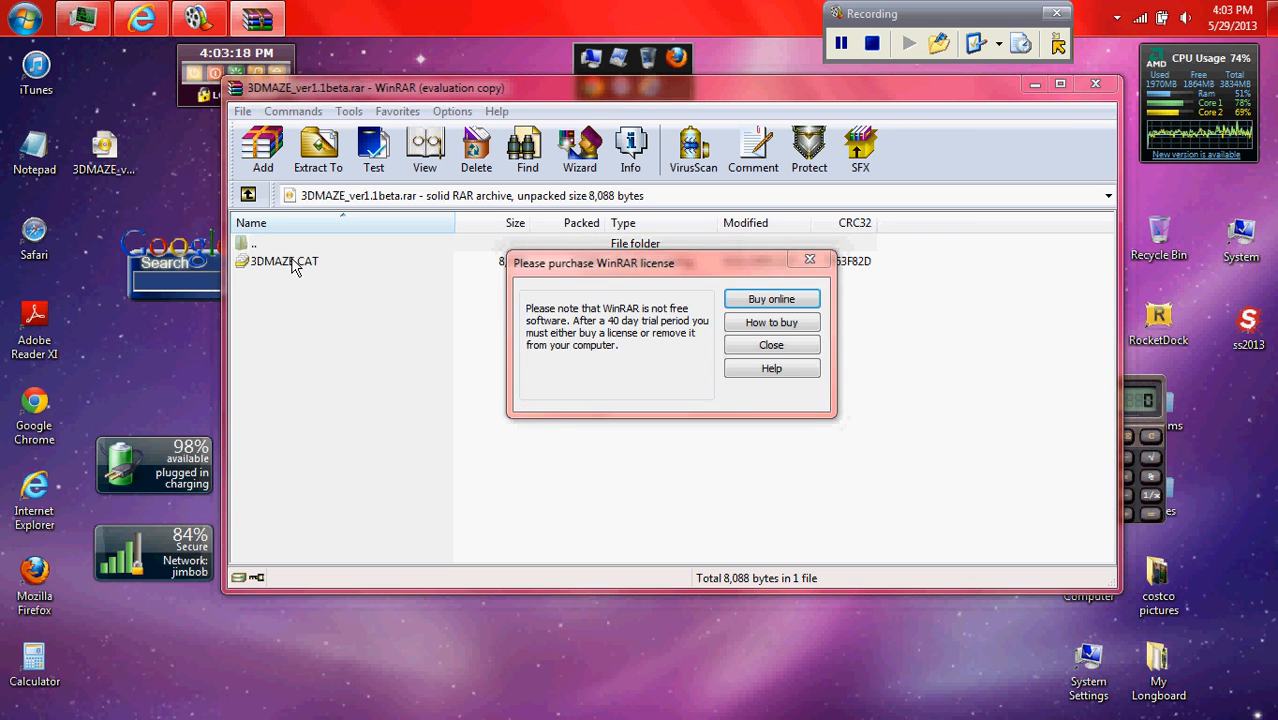
click(772, 344)
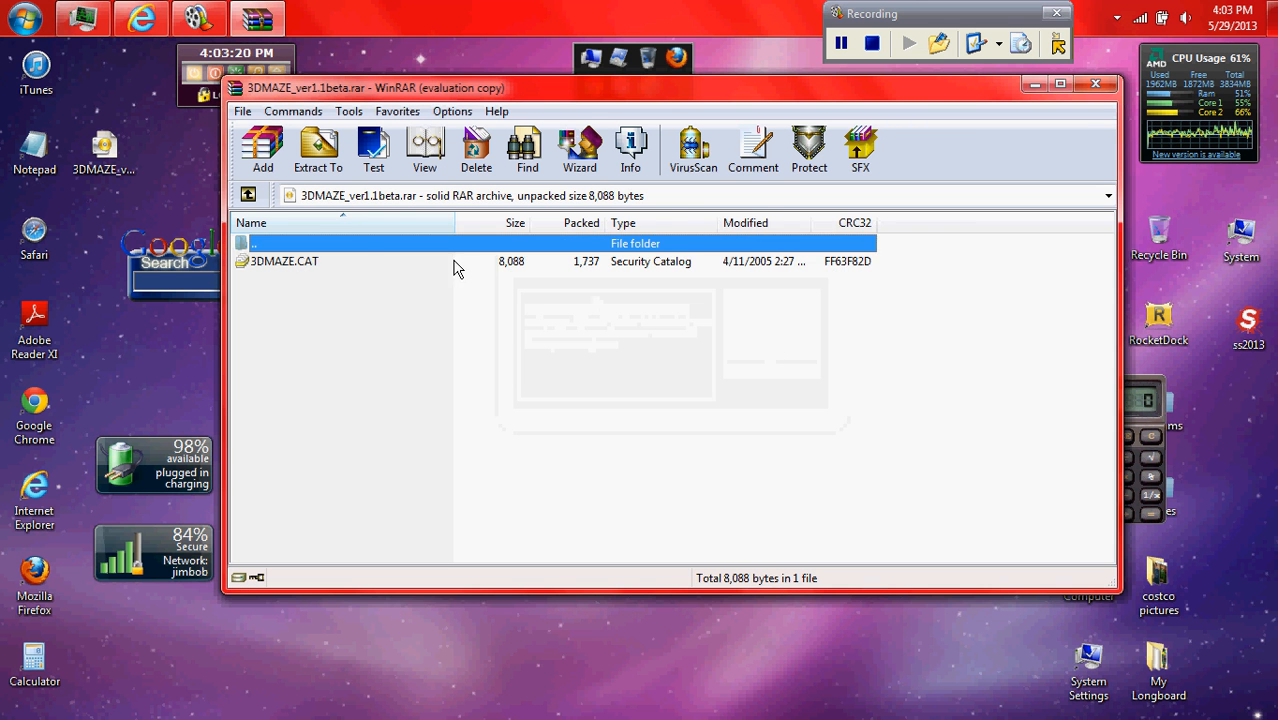
Extract 3DMAZE.CAT from the archive to the Desktop.
right_click(284, 260)
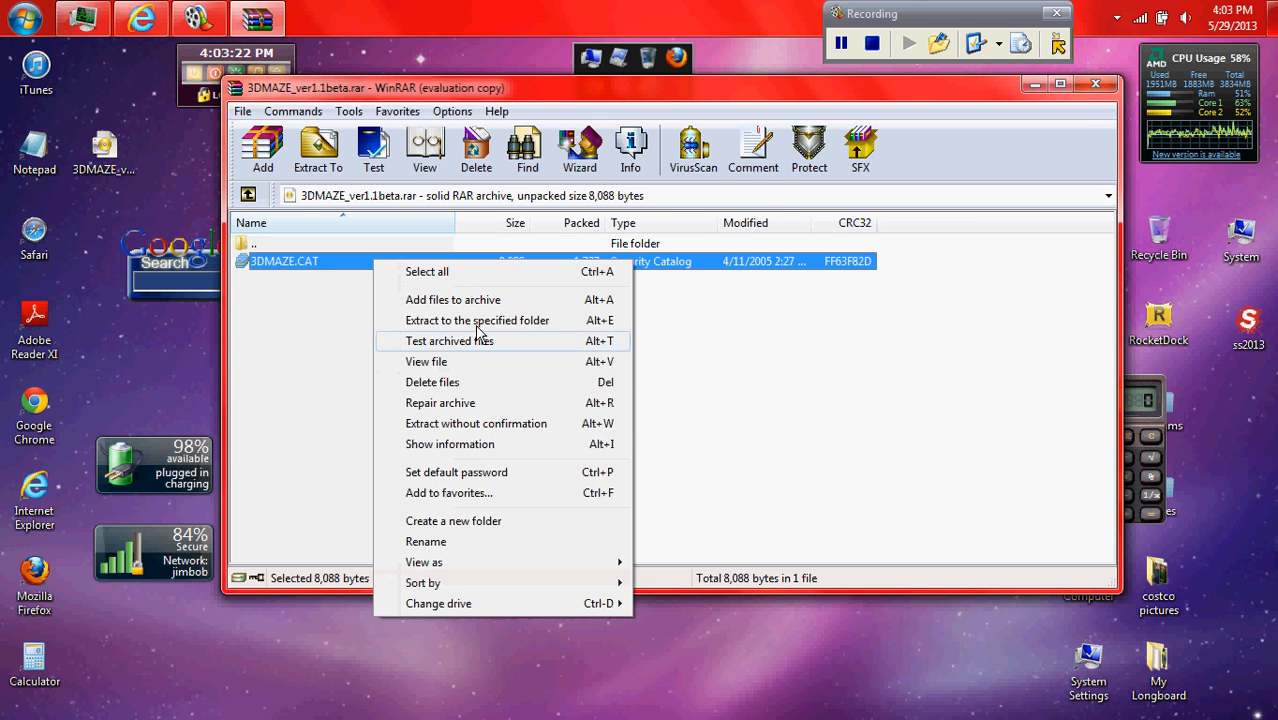
click(476, 320)
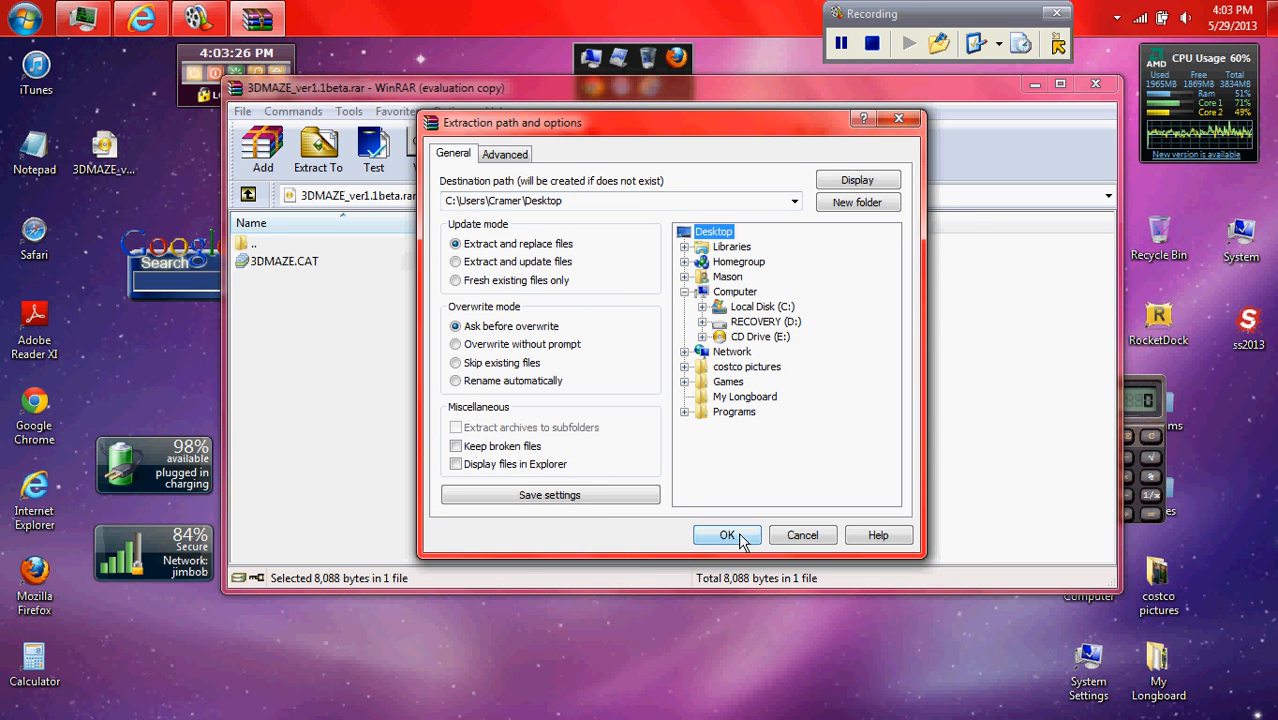
click(728, 536)
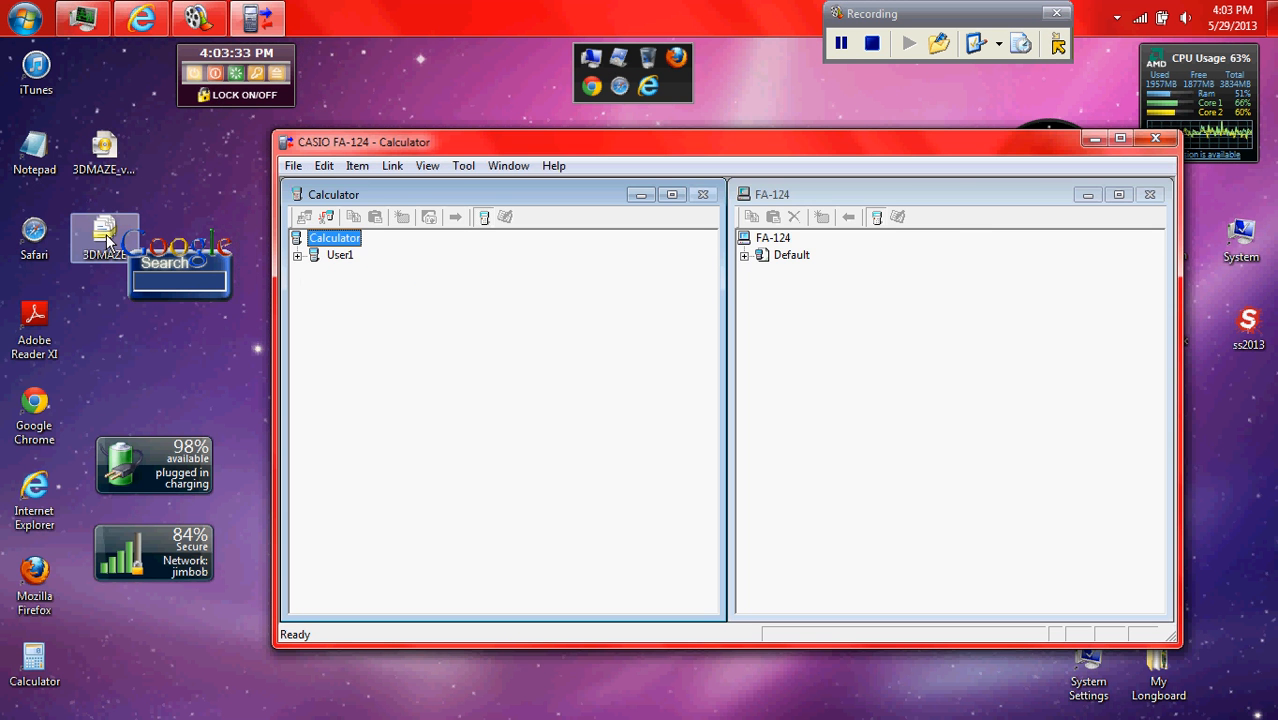
Add 3DMAZE.CAT to FA-124 and browse User1 > Program to confirm the 3dMaze programs.
click(792, 256)
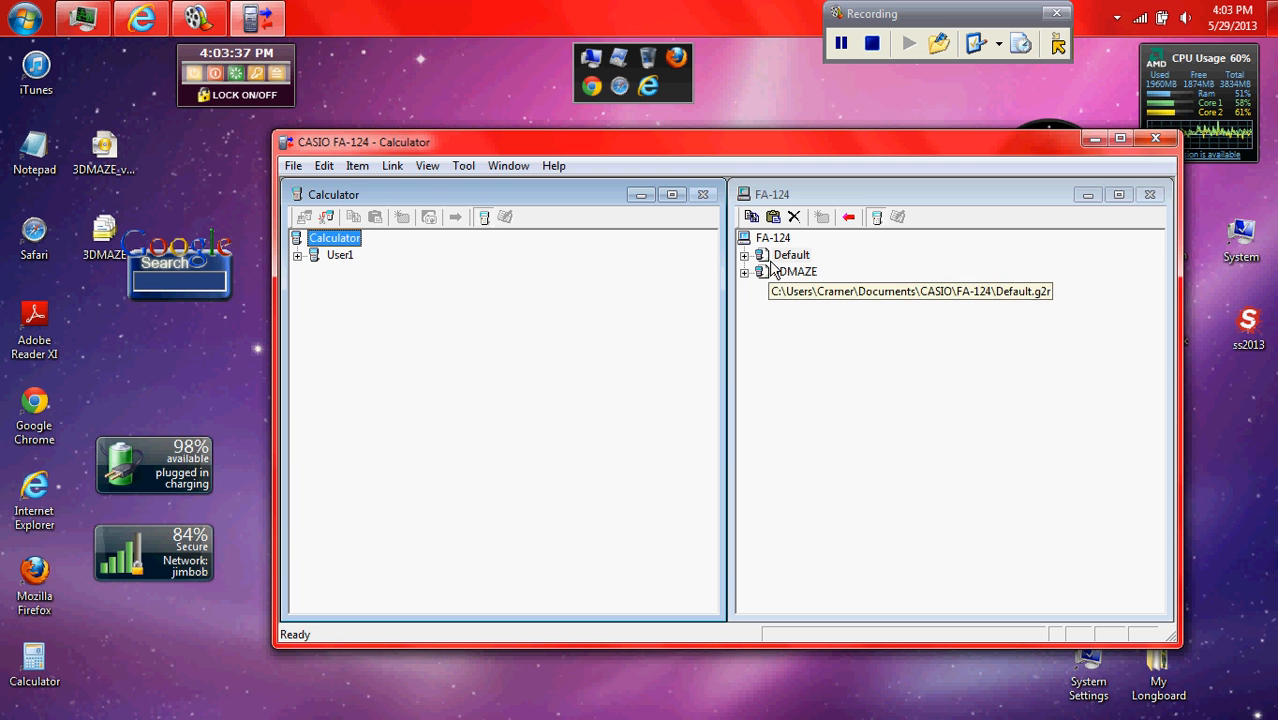
mouse_move(592, 288)
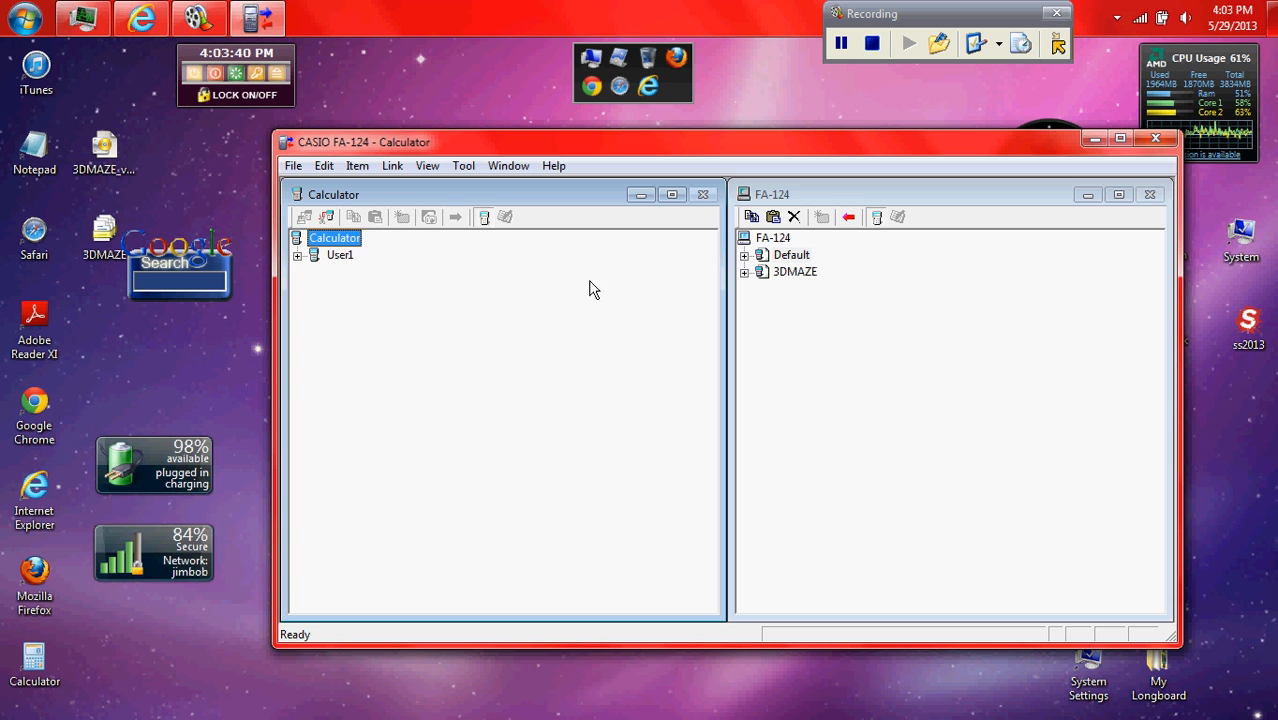
mouse_move(782, 276)
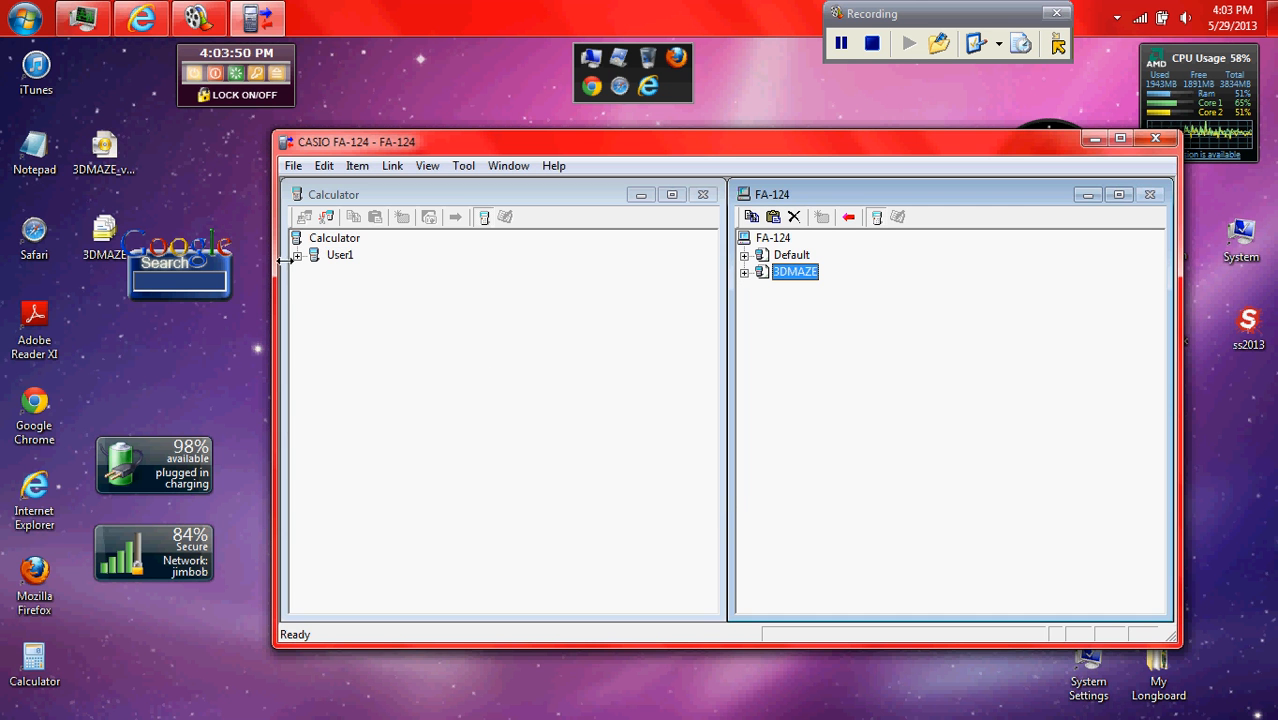
click(296, 254)
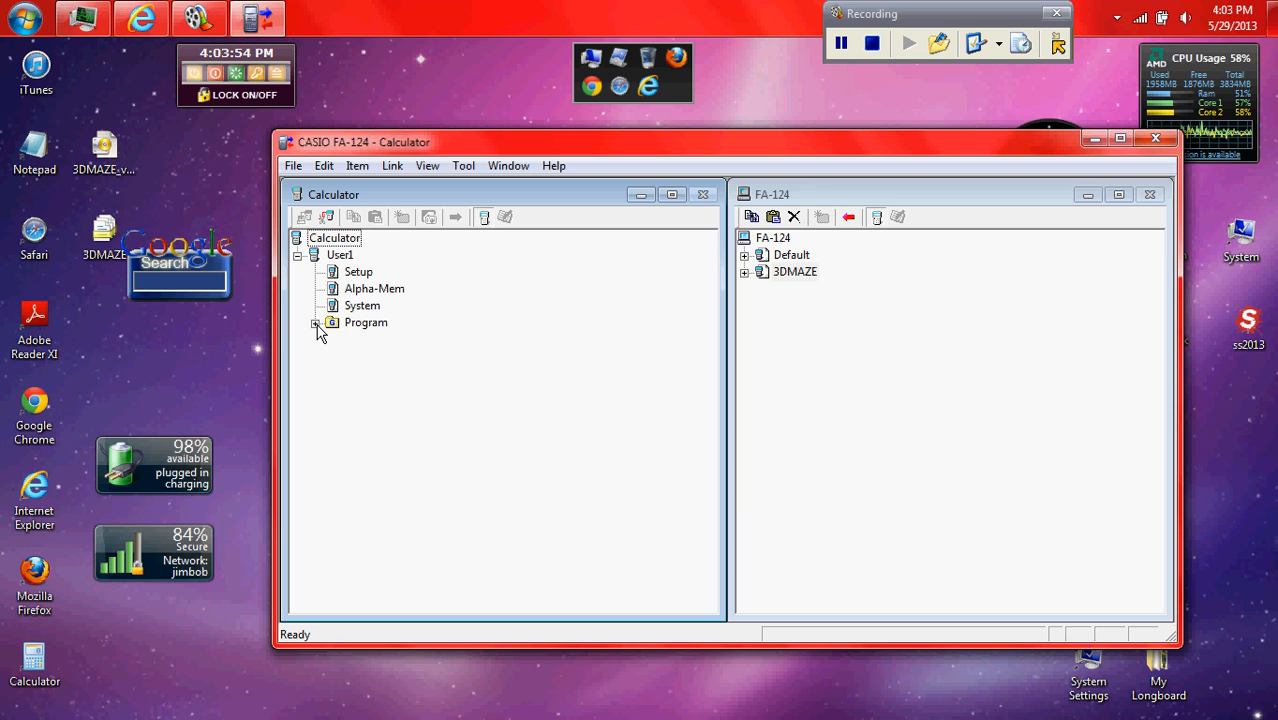
click(316, 322)
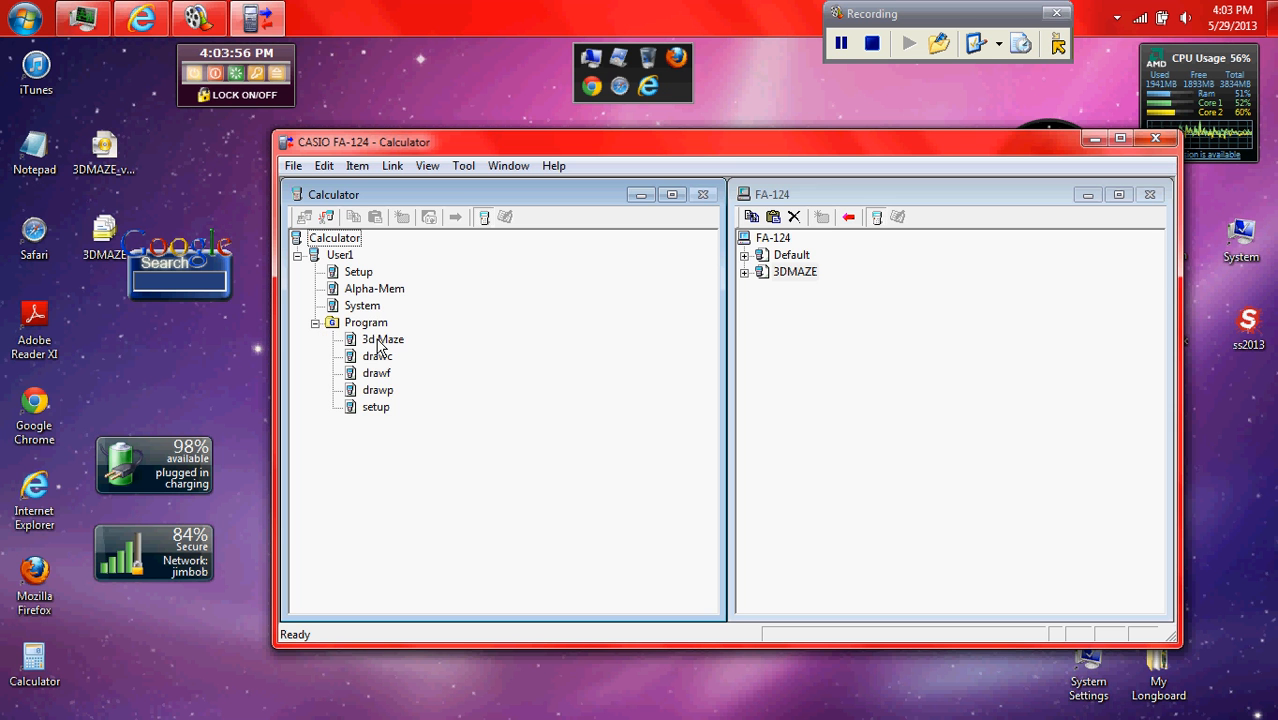
click(316, 322)
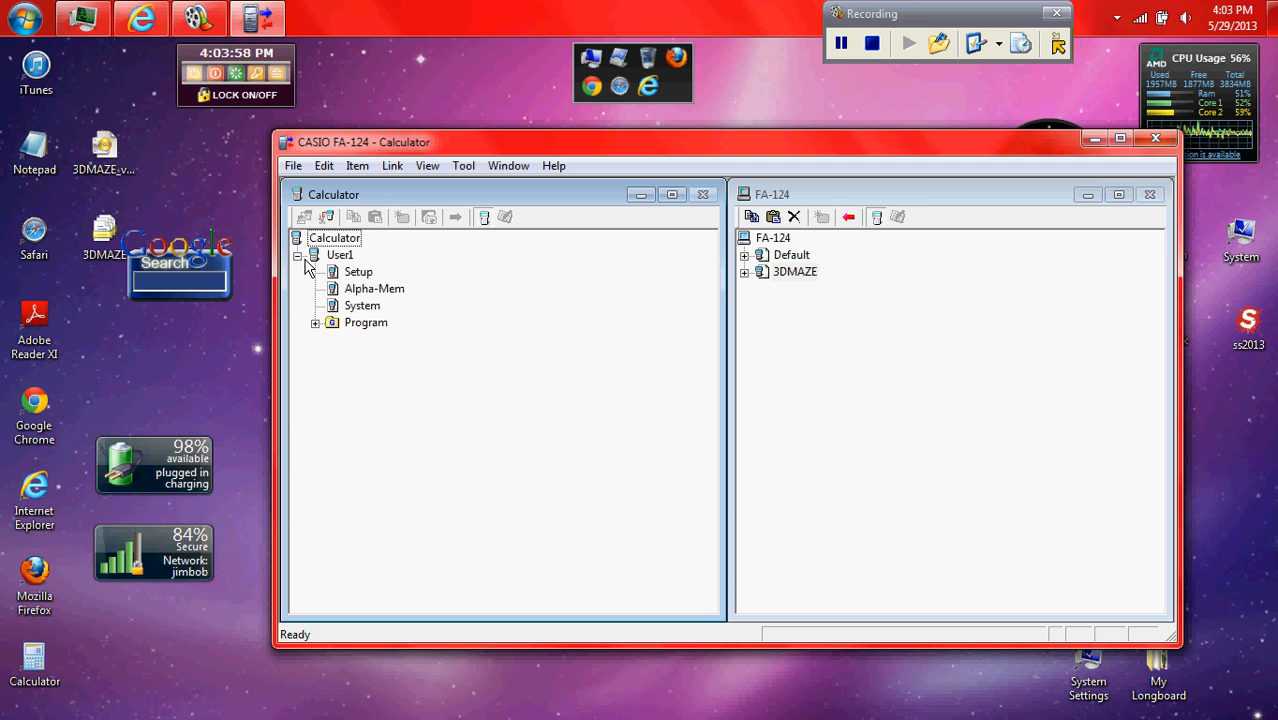
click(298, 254)
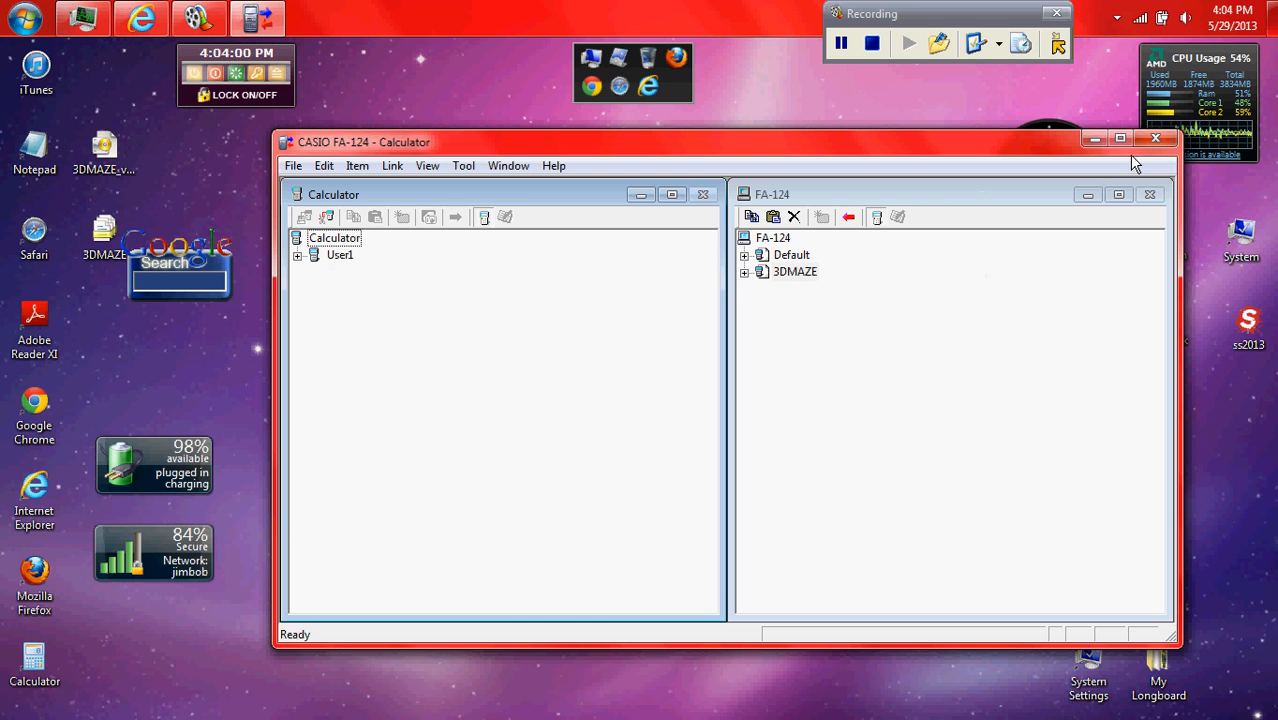
Close FA-124 and the casiocalc.org browser window, leaving a clear desktop.
click(1154, 138)
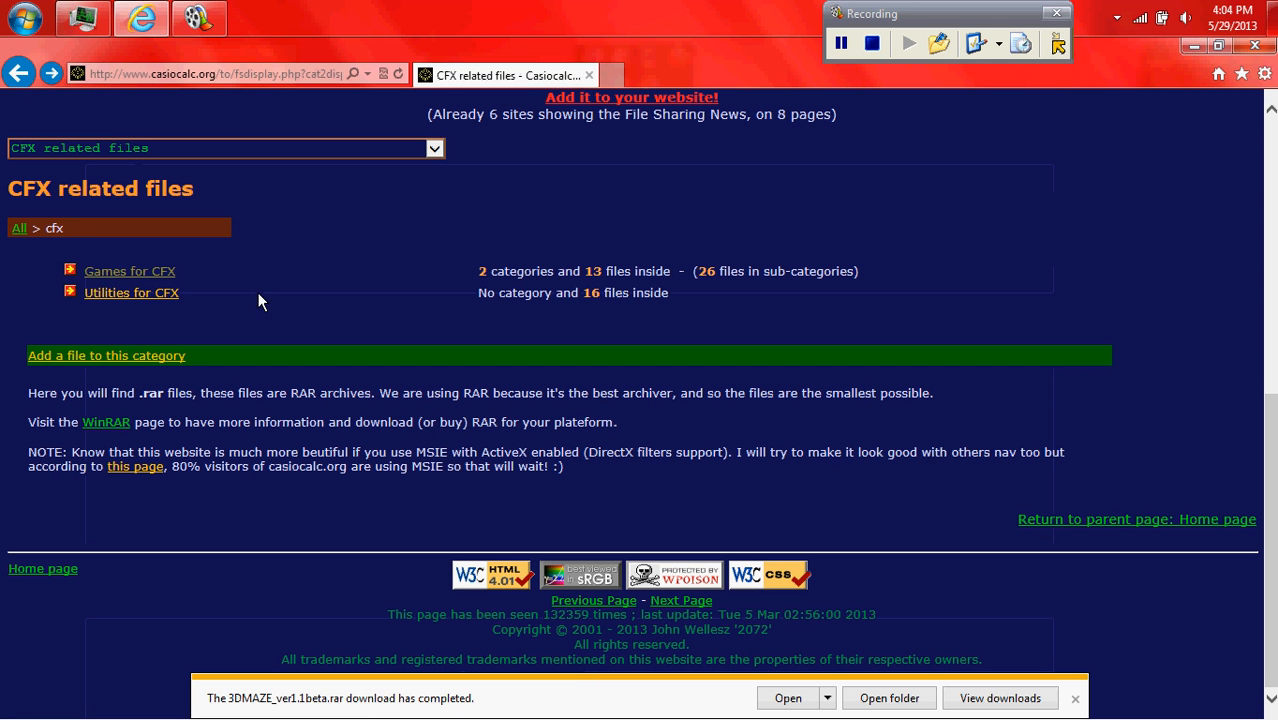
click(132, 292)
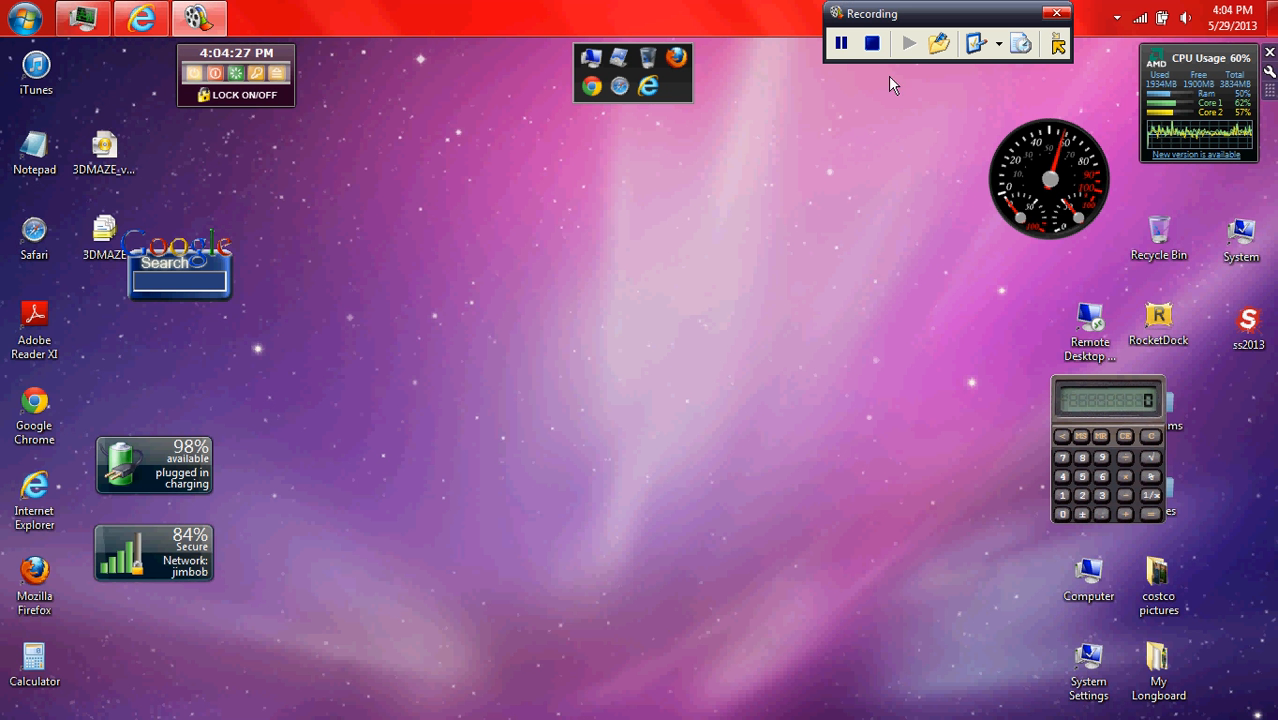
mouse_move(876, 68)
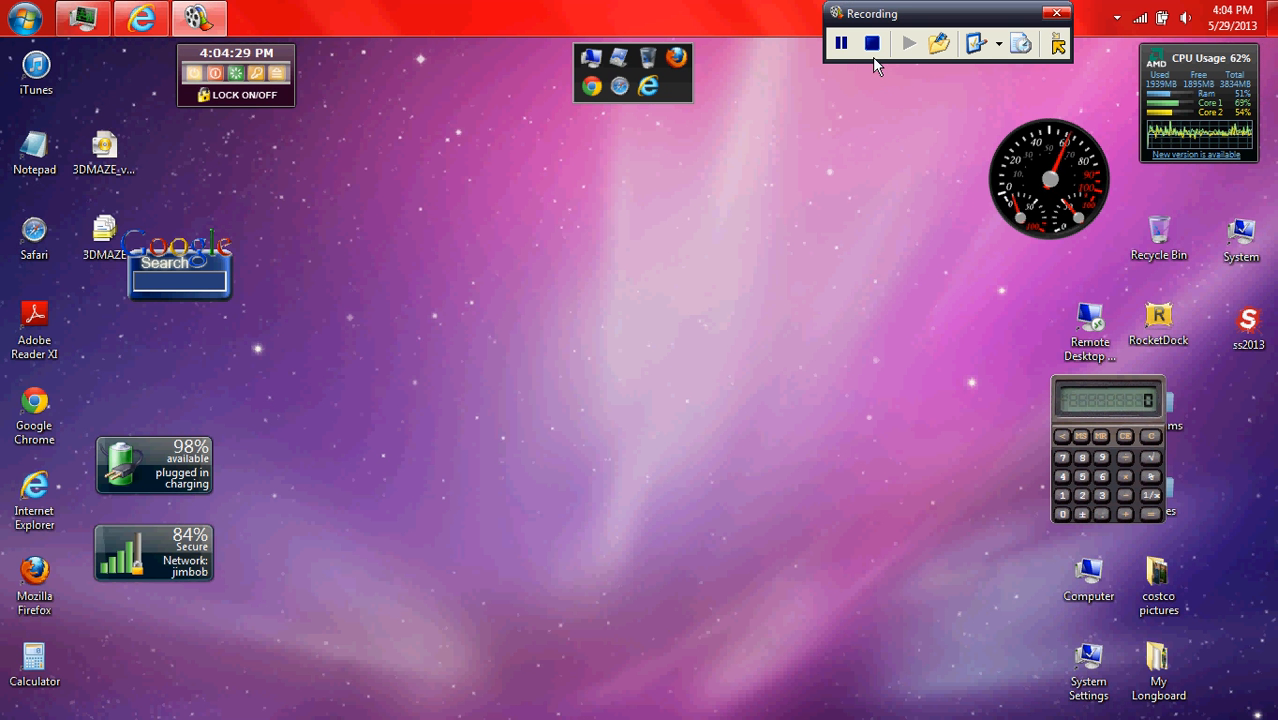